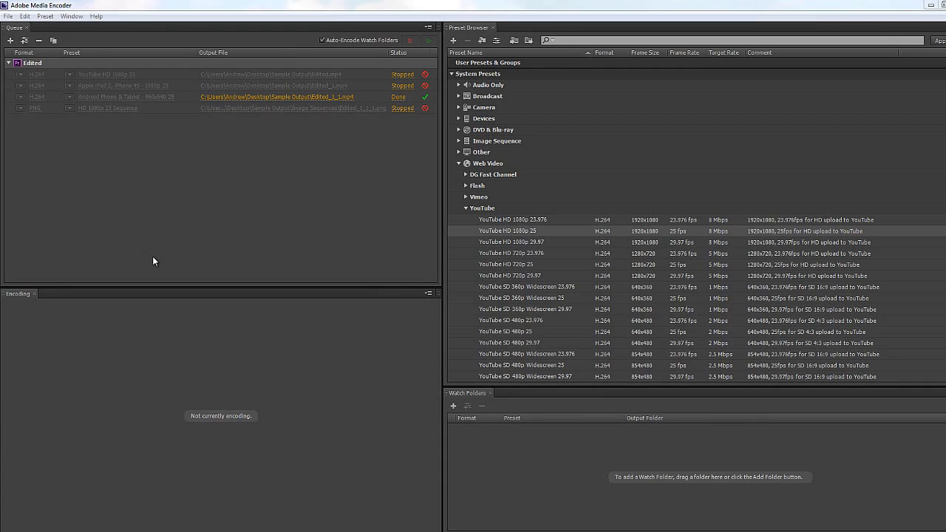
pyautogui.moveTo(11, 40)
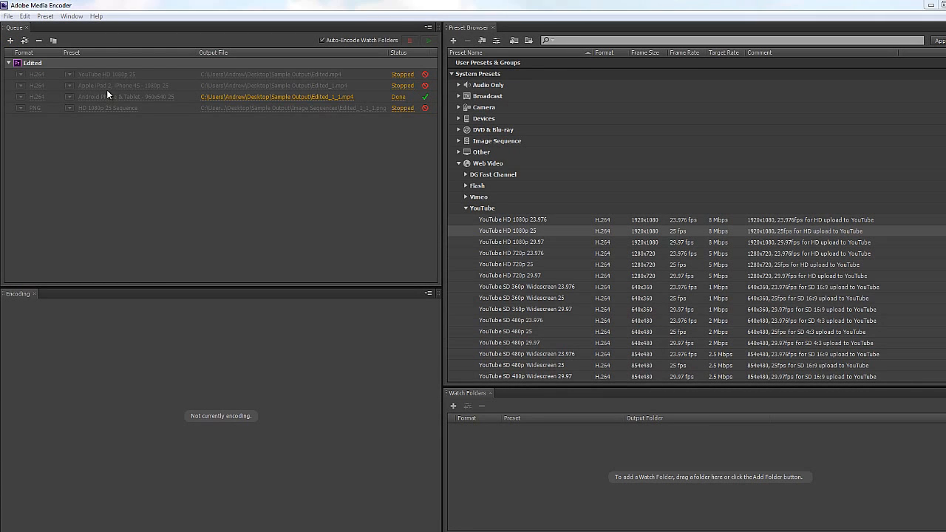
pyautogui.moveTo(260, 128)
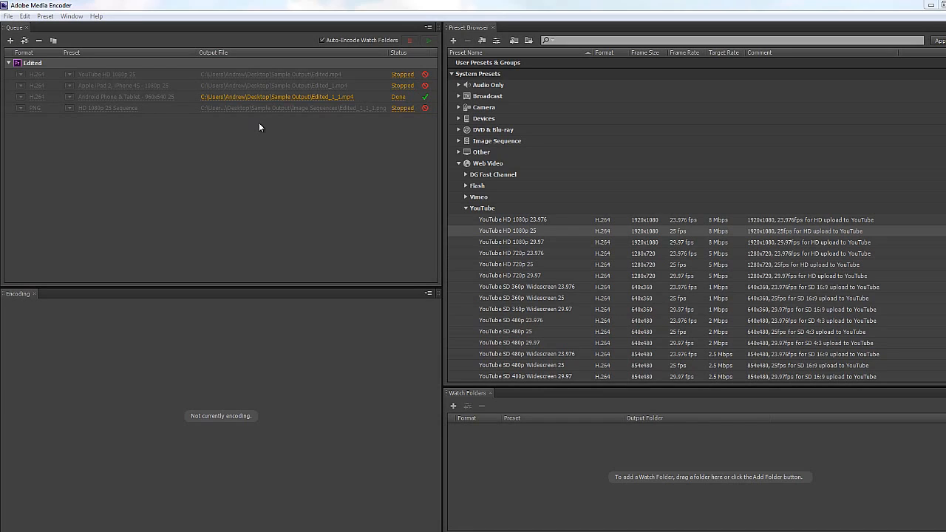
pyautogui.moveTo(301, 452)
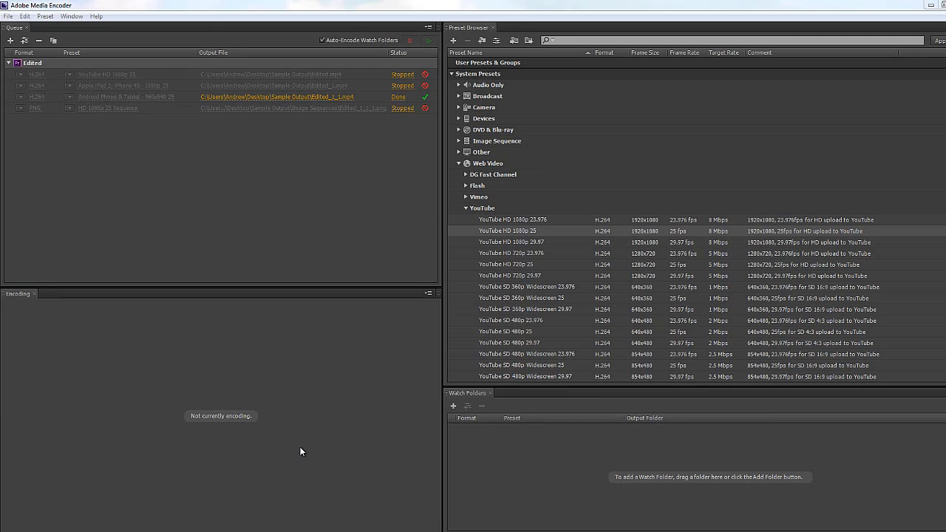
pyautogui.moveTo(177, 236)
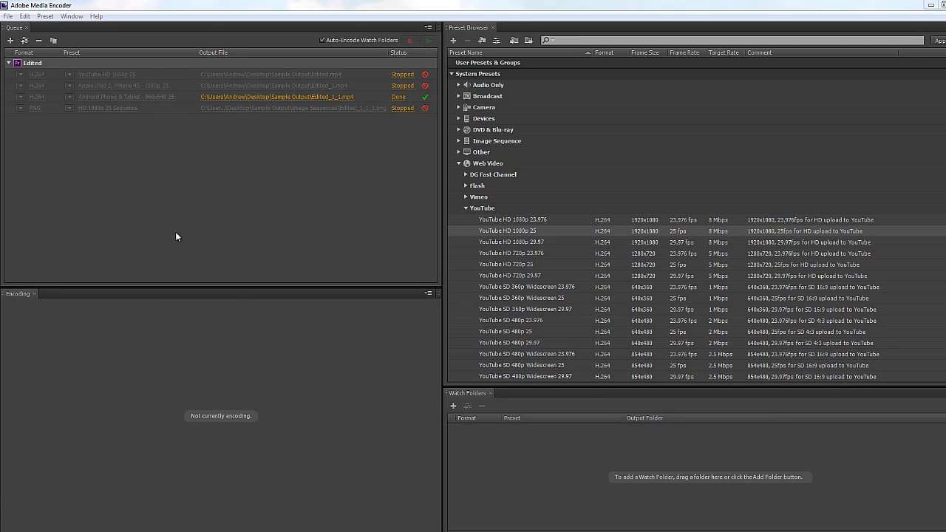
pyautogui.moveTo(162, 218)
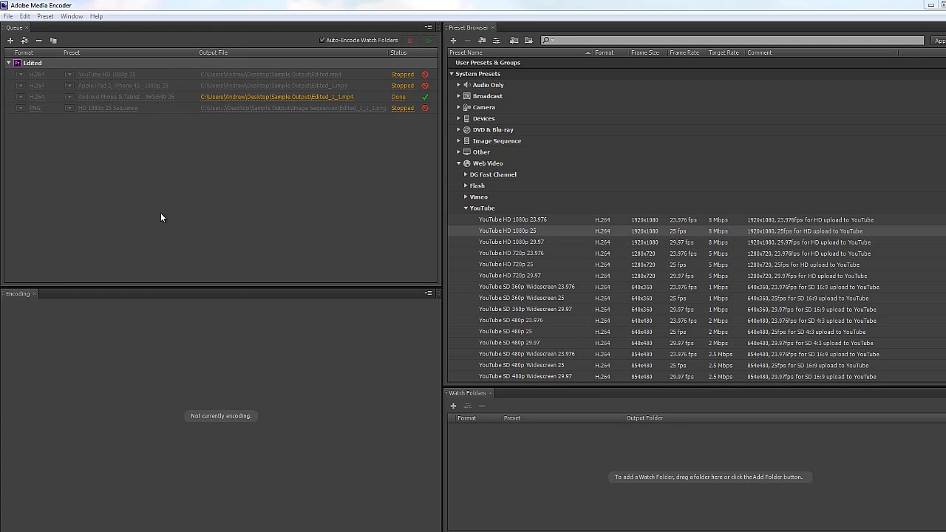
pyautogui.moveTo(485, 218)
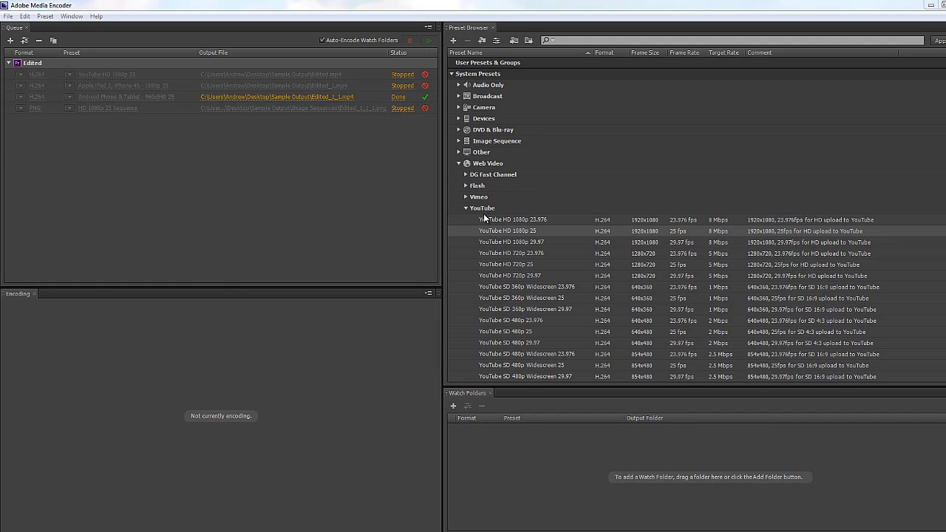
pyautogui.moveTo(330, 188)
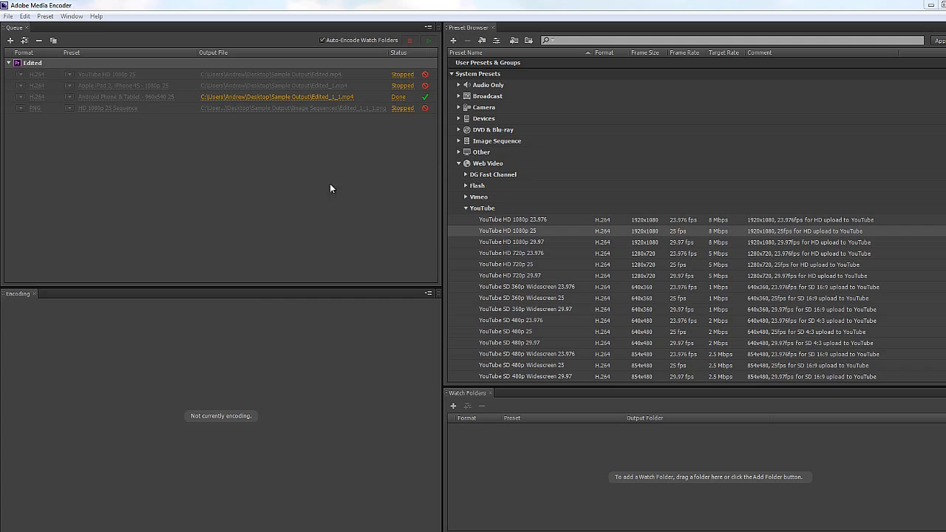
pyautogui.moveTo(184, 228)
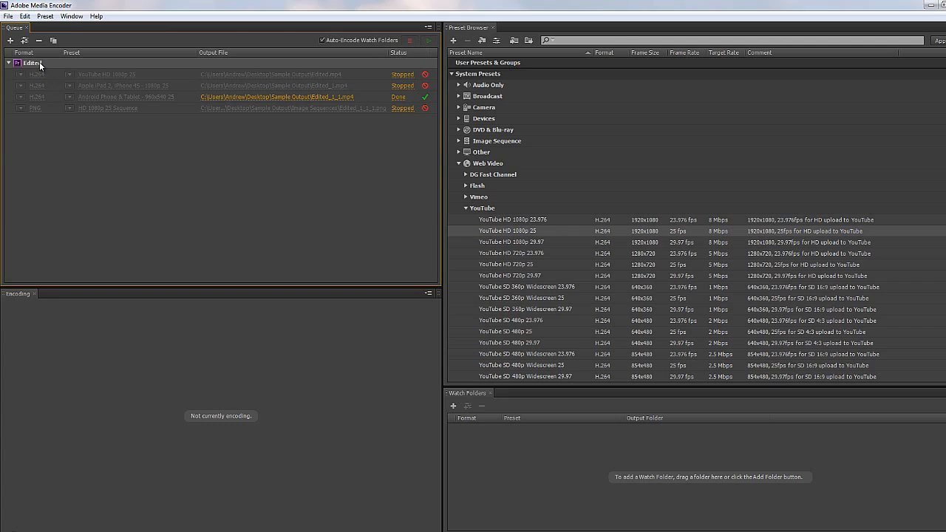
# Step: Remove all old queue items and import the Edited sequence from the Seahouses_Start_CS6 project
pyautogui.click(39, 40)
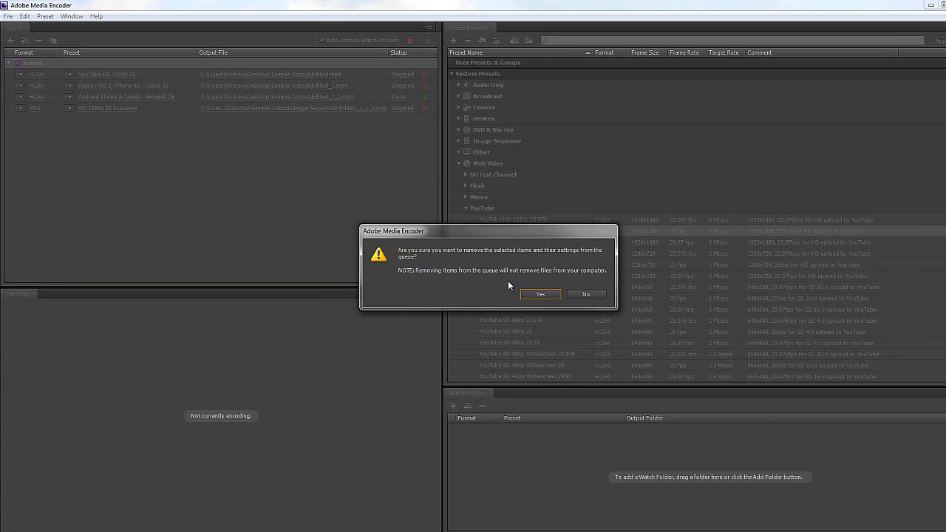
pyautogui.click(541, 294)
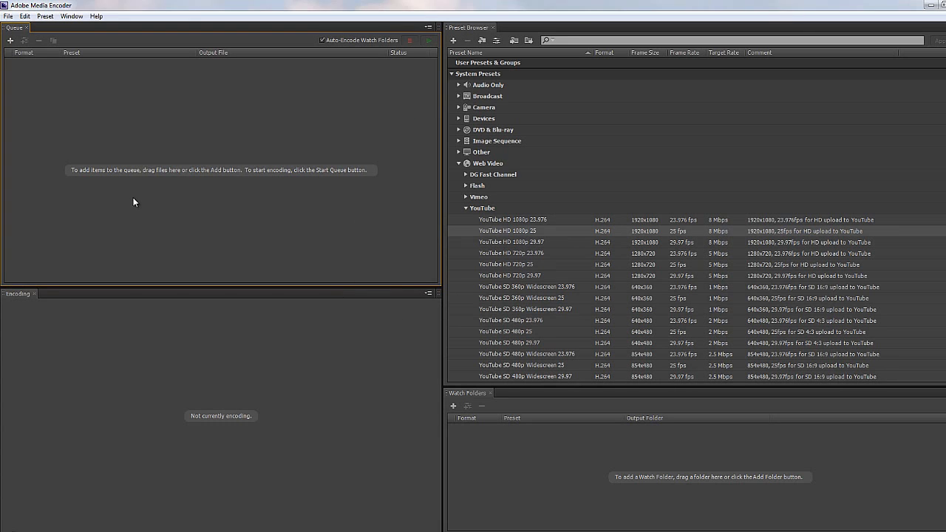
pyautogui.moveTo(10, 40)
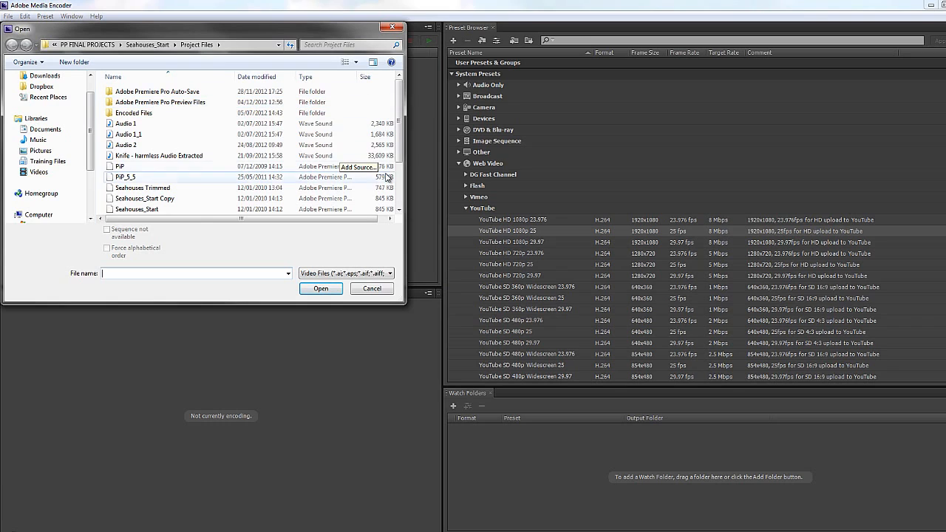
pyautogui.scroll(-3)
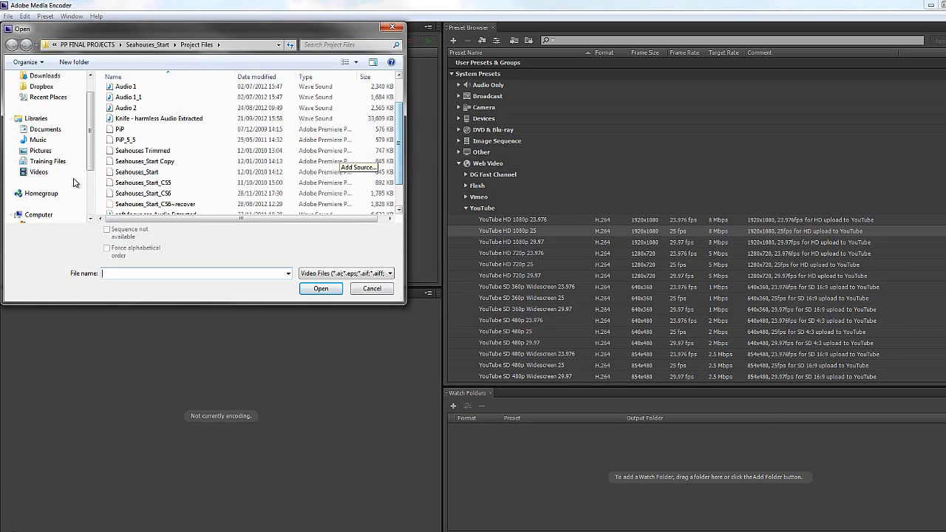
pyautogui.click(143, 193)
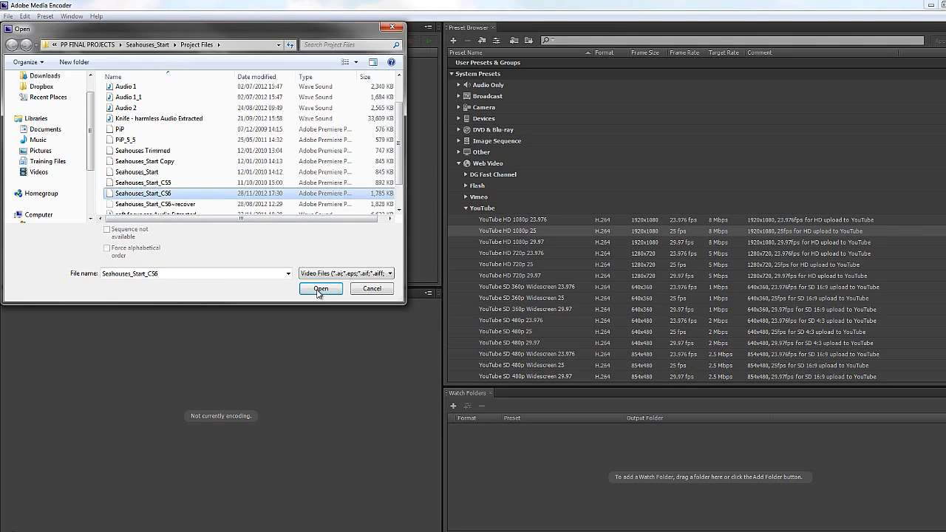
pyautogui.click(321, 288)
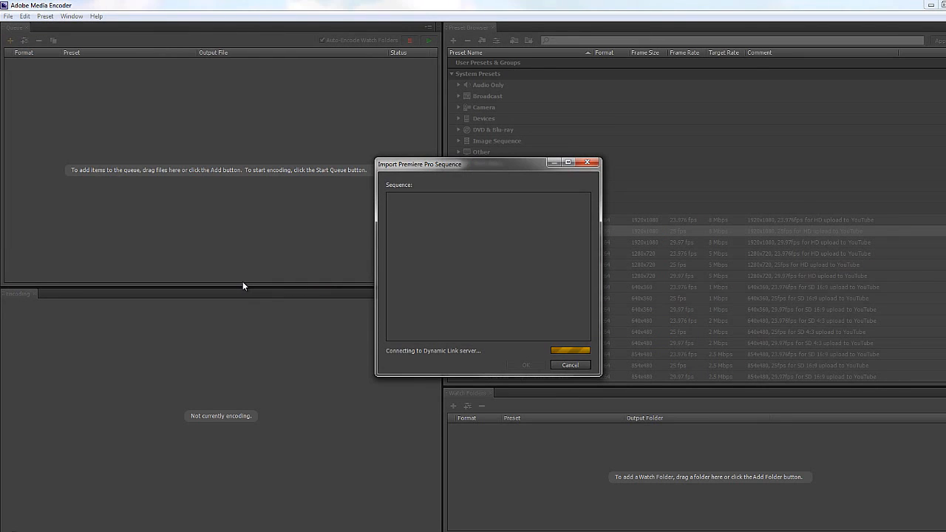
pyautogui.moveTo(449, 363)
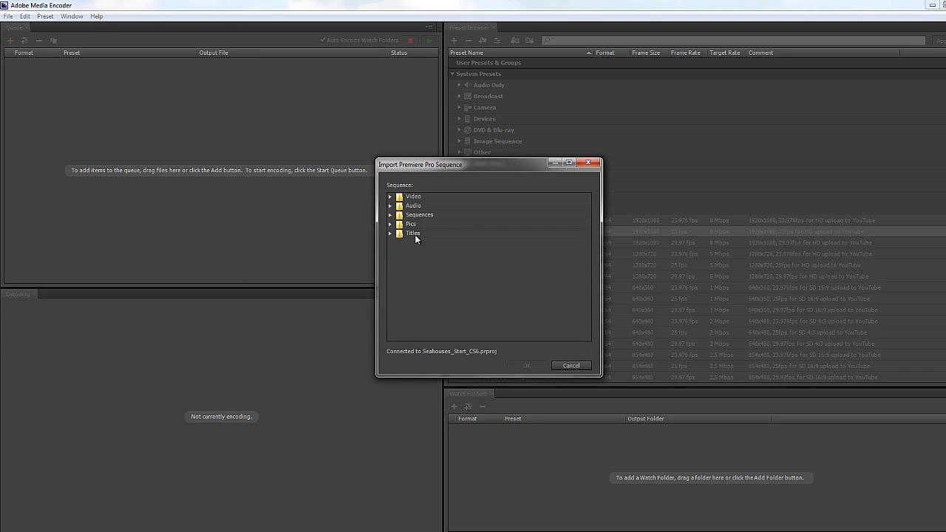
pyautogui.click(399, 214)
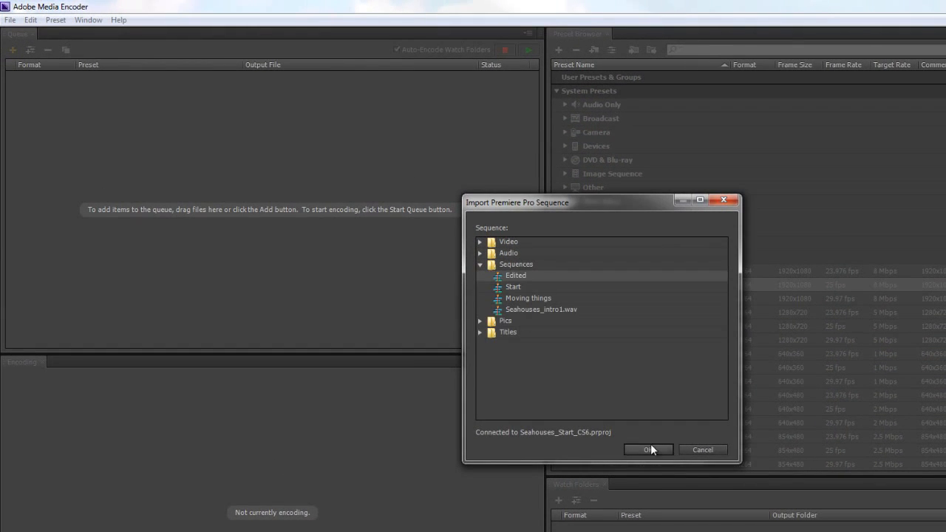
pyautogui.click(649, 449)
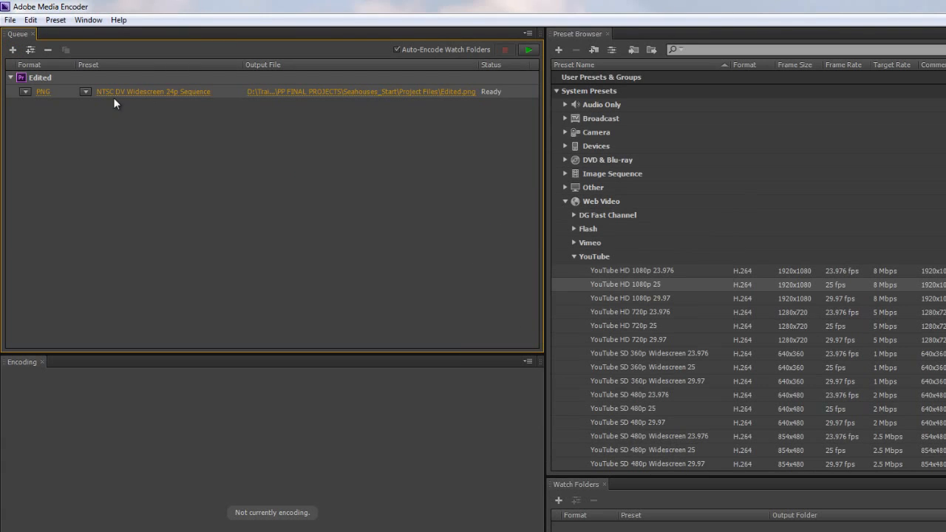
# Step: Open the Edited item's Export Settings and drag the in/out markers to a custom two-second range
pyautogui.click(528, 50)
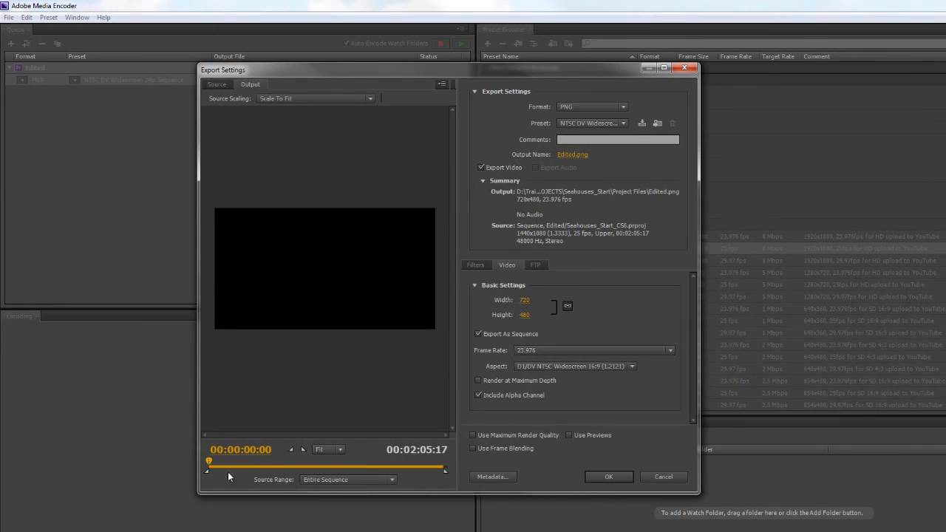
pyautogui.moveTo(209, 461); pyautogui.dragTo(222, 468)
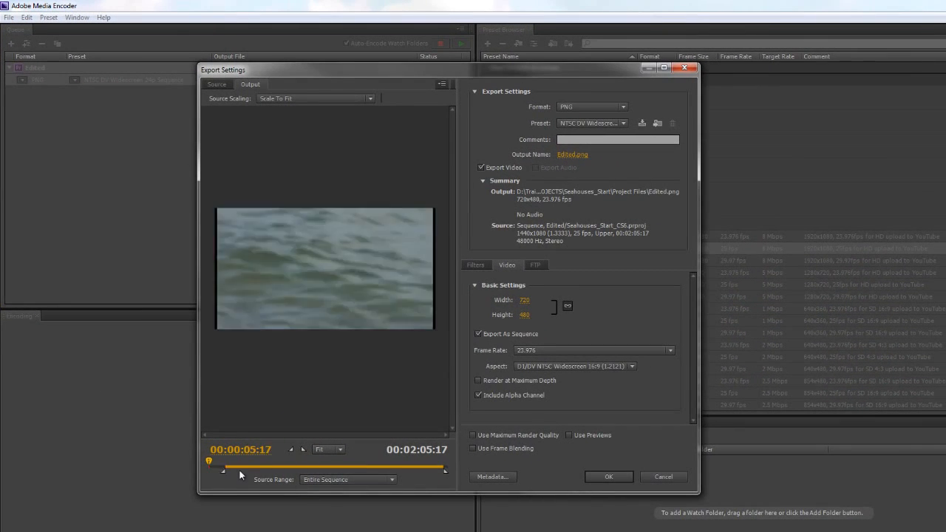
pyautogui.moveTo(209, 469); pyautogui.dragTo(273, 469)
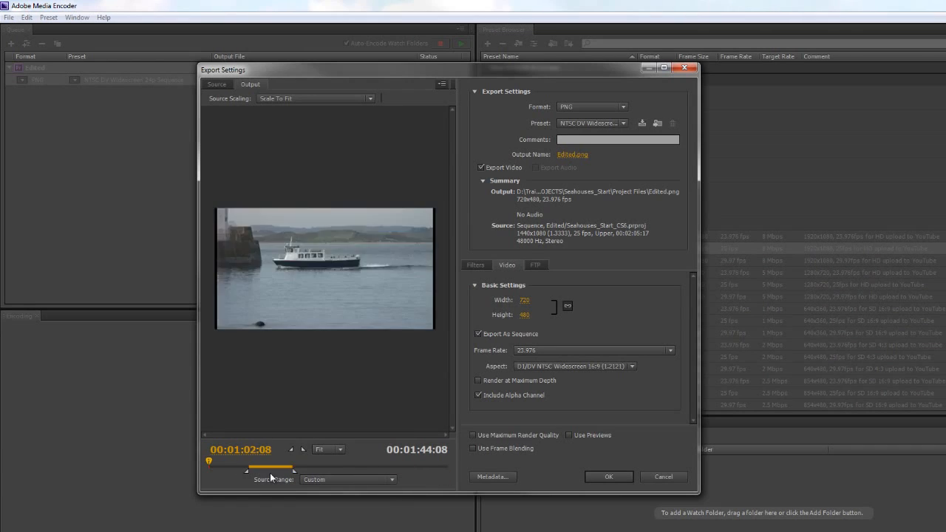
pyautogui.moveTo(271, 468); pyautogui.dragTo(254, 468)
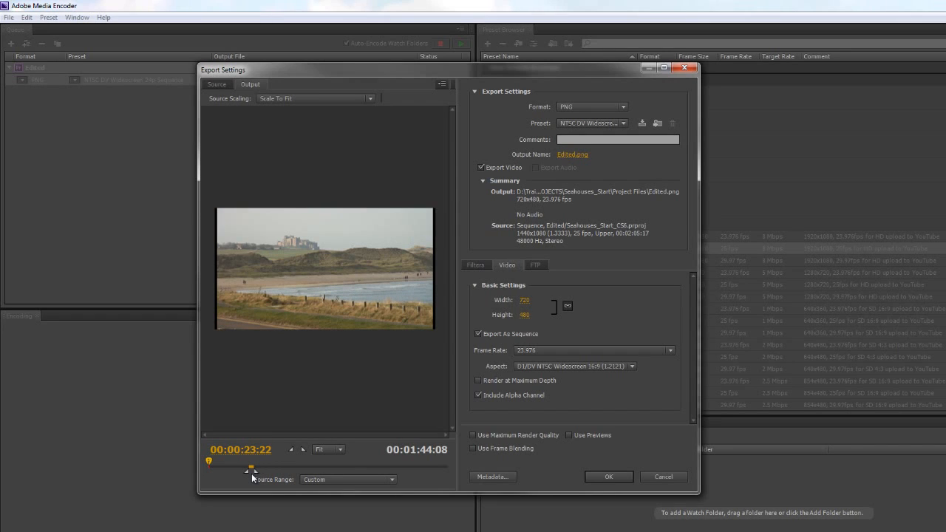
pyautogui.moveTo(250, 468); pyautogui.dragTo(250, 466)
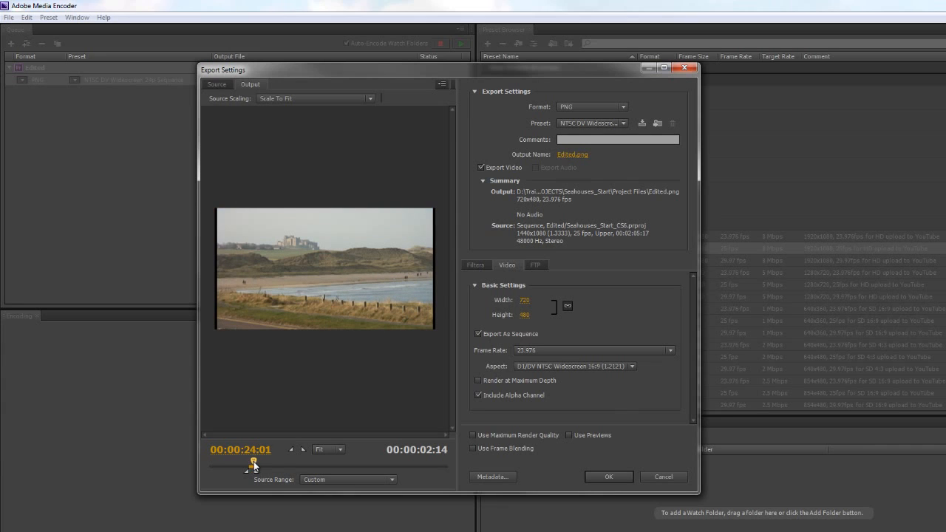
# Step: Confirm the Export Settings with OK and return to the Queue panel
pyautogui.click(608, 476)
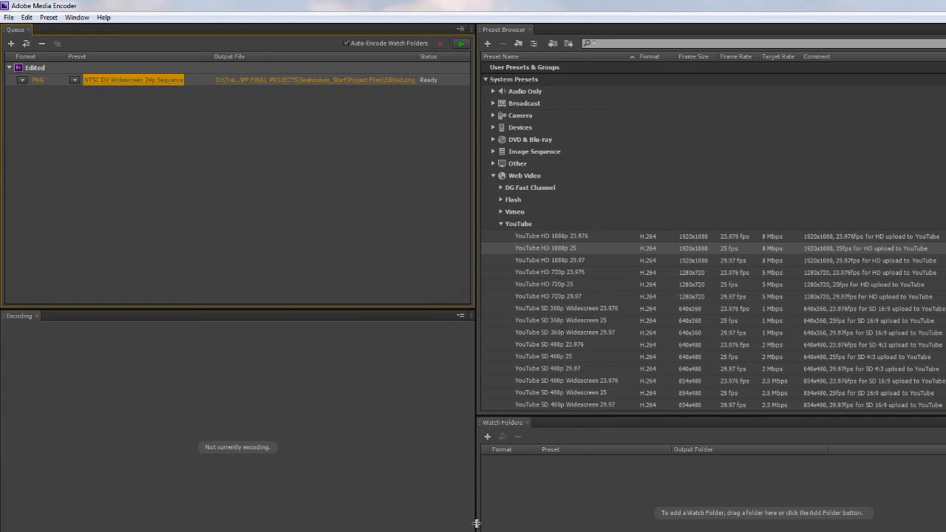
pyautogui.moveTo(240, 118)
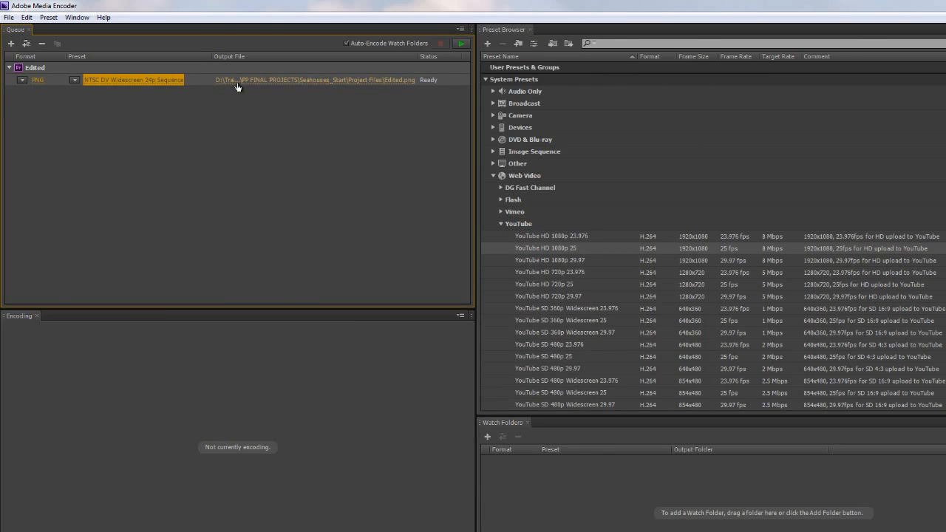
pyautogui.moveTo(241, 161)
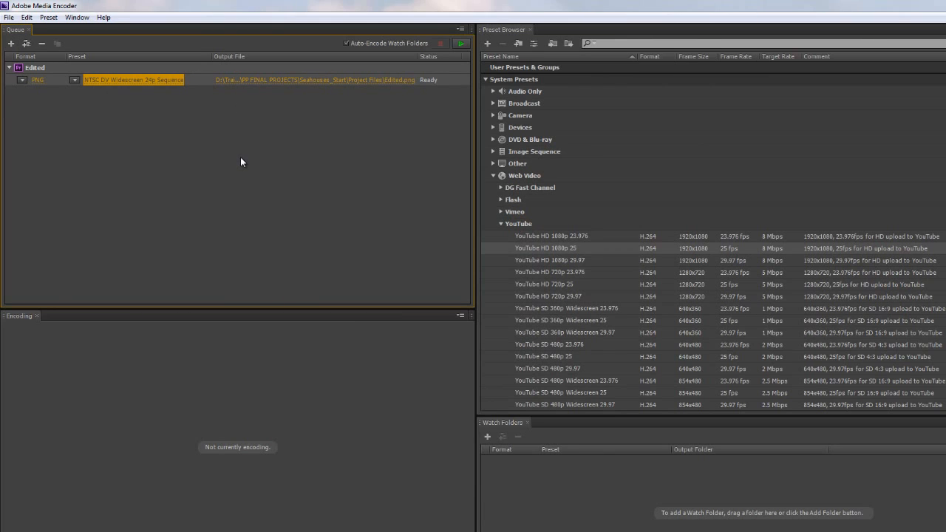
pyautogui.moveTo(553, 356)
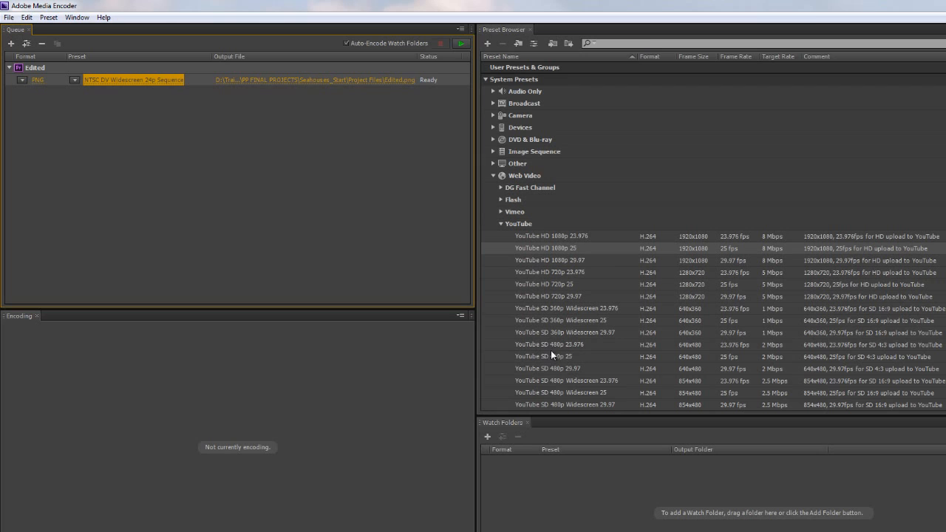
pyautogui.moveTo(109, 142)
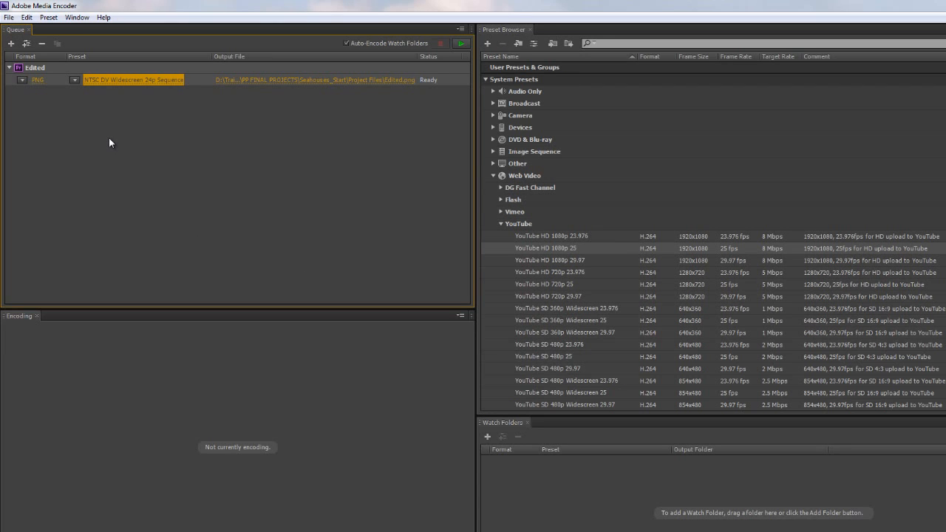
pyautogui.moveTo(251, 143)
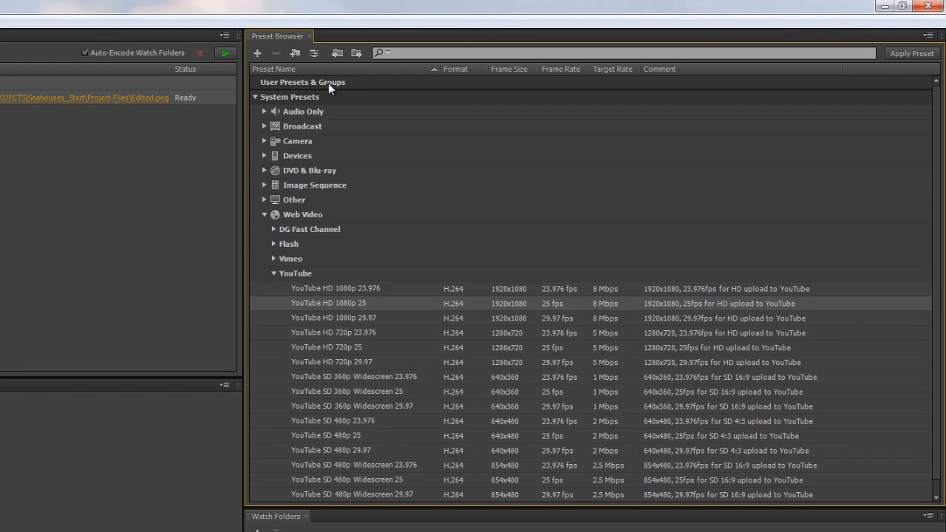
pyautogui.moveTo(295, 53)
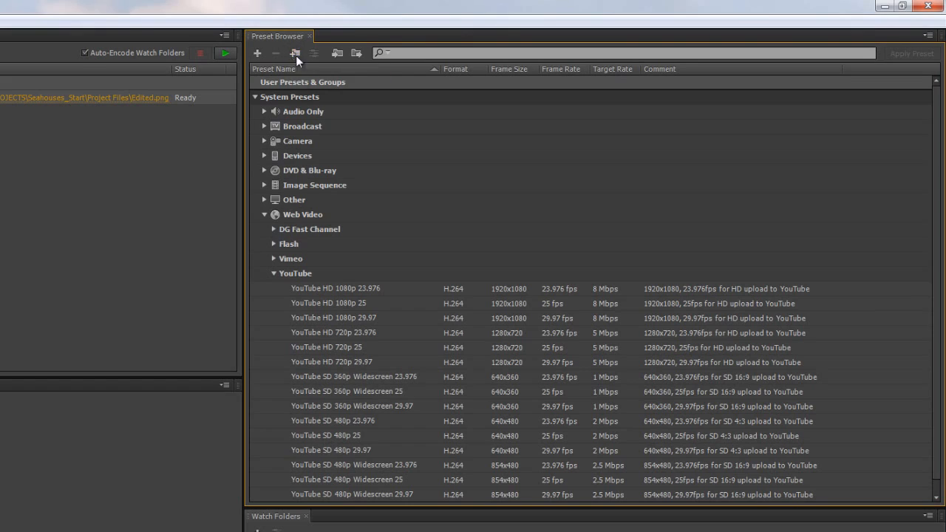
pyautogui.moveTo(295, 53)
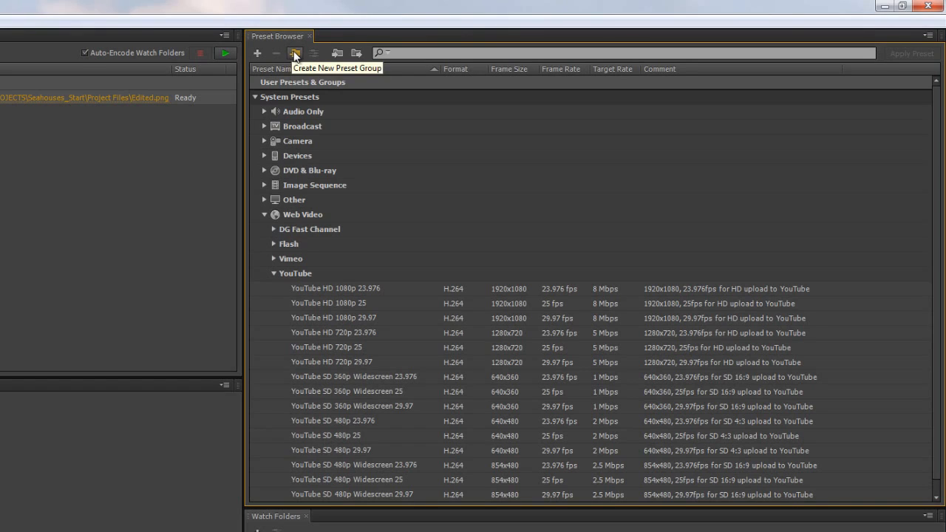
# Step: Create a new preset group under User Presets named 'Andrew's Typical'
pyautogui.click(294, 52)
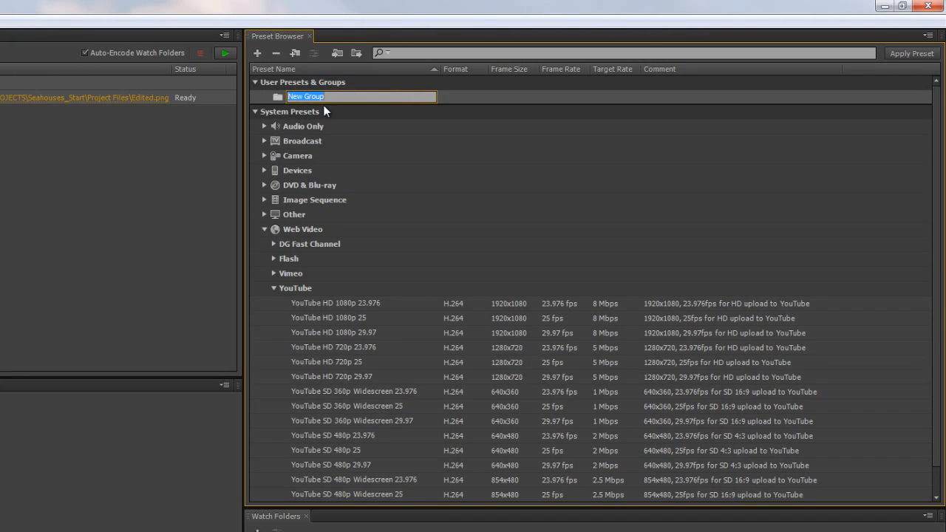
pyautogui.write("Andrew's")
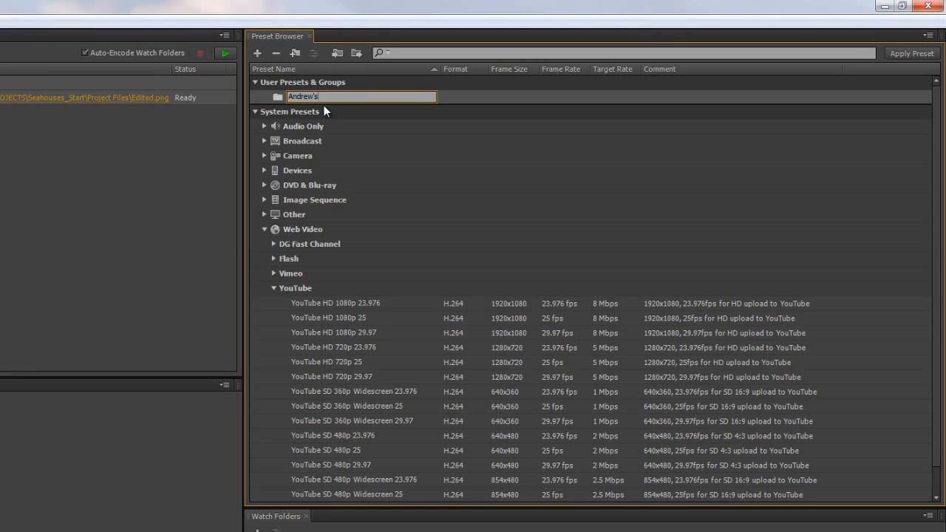
pyautogui.write('Typical')
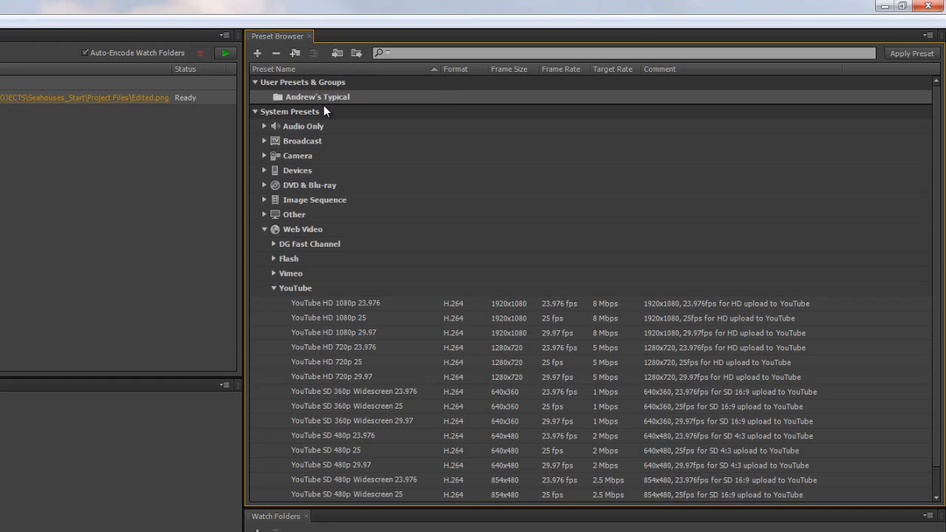
pyautogui.moveTo(325, 108)
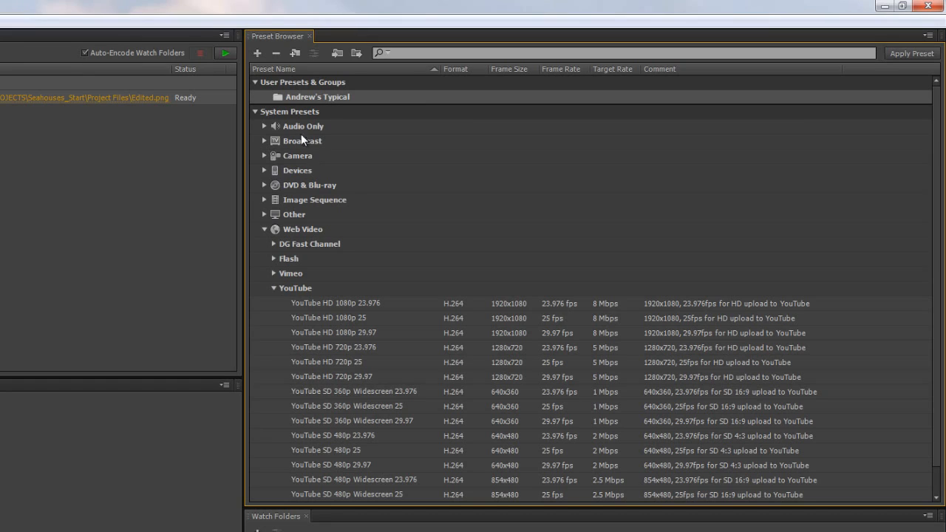
pyautogui.moveTo(330, 459)
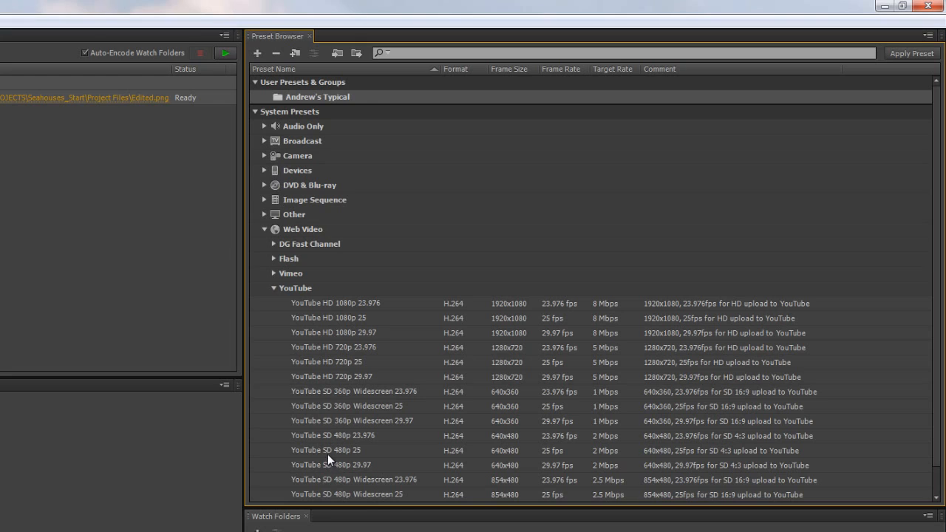
pyautogui.moveTo(460, 348)
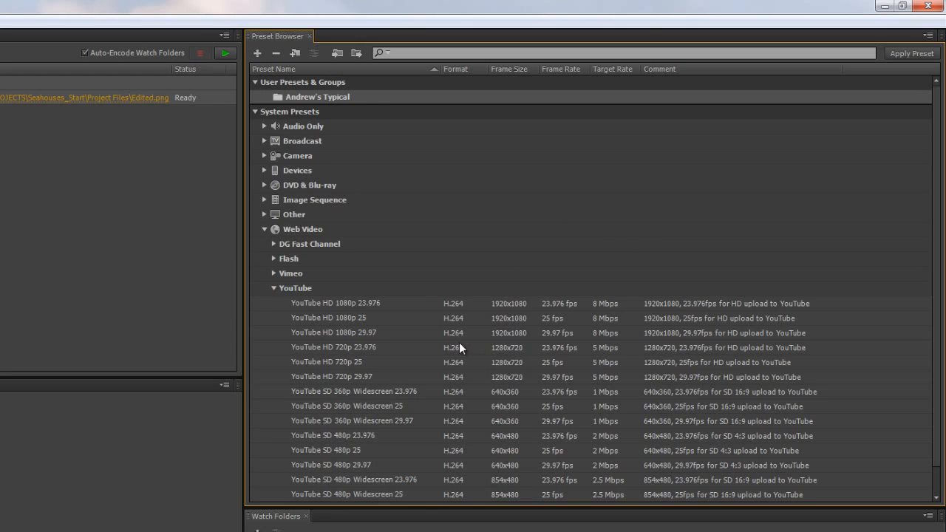
pyautogui.moveTo(442, 372)
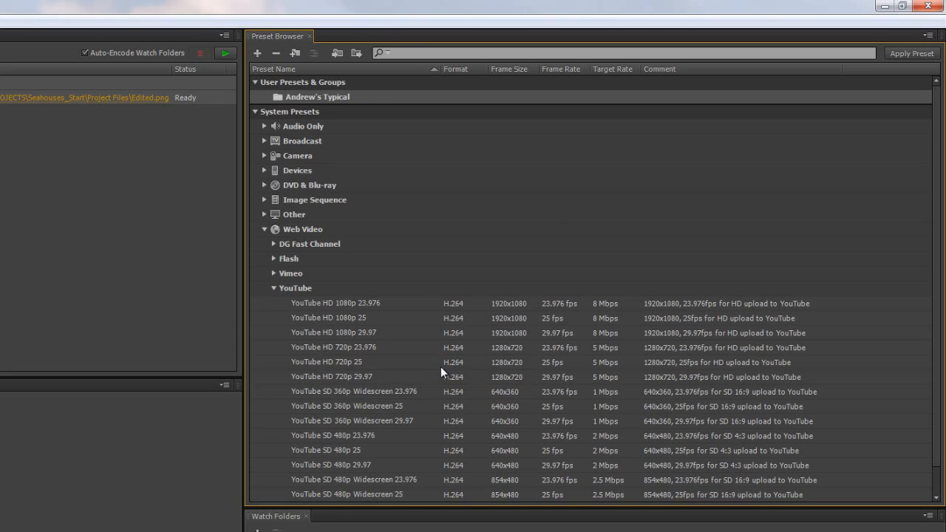
pyautogui.moveTo(328, 318)
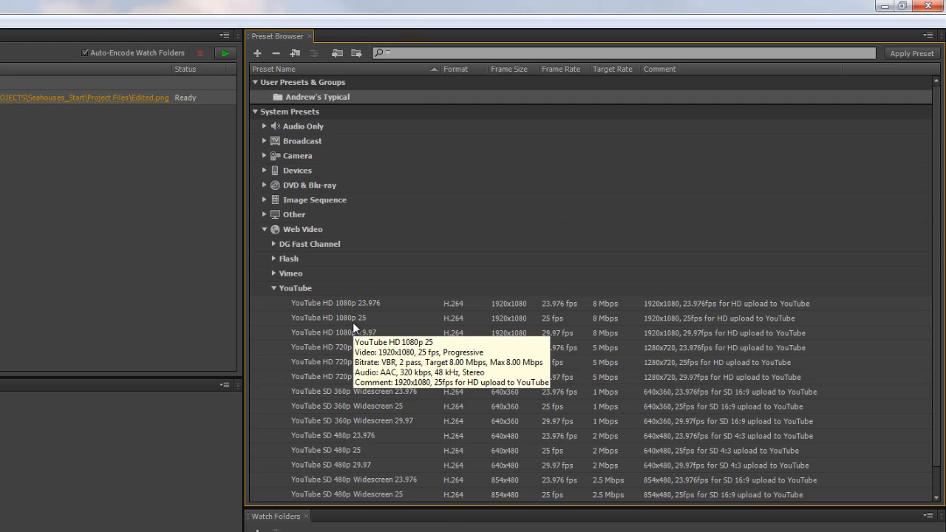
pyautogui.moveTo(292, 331)
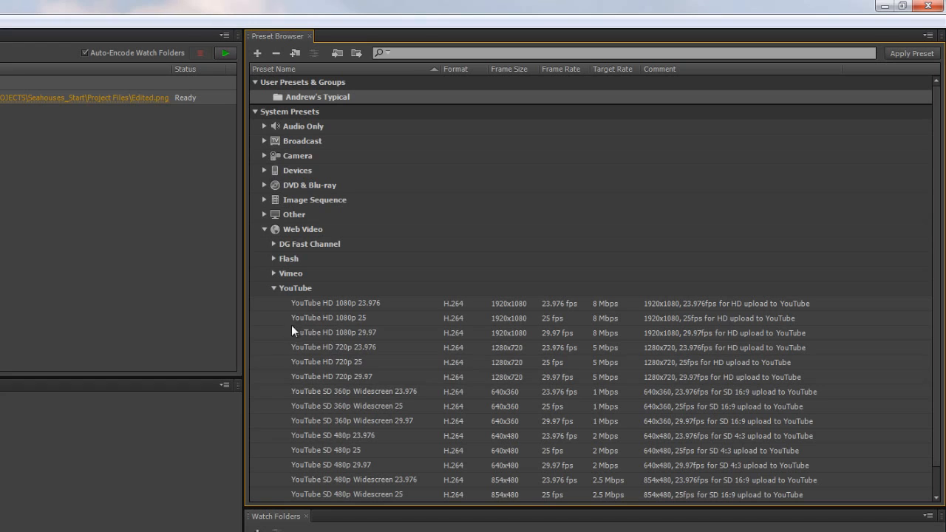
# Step: Put YouTube HD 1080p 25 and Vimeo HD 720p 25 aliases into Andrew's Typical
pyautogui.click(329, 318)
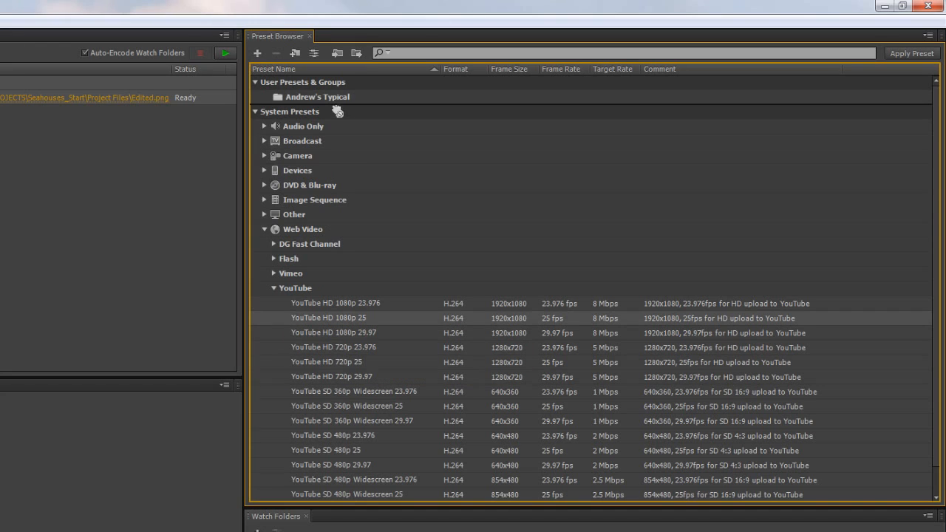
pyautogui.click(264, 97)
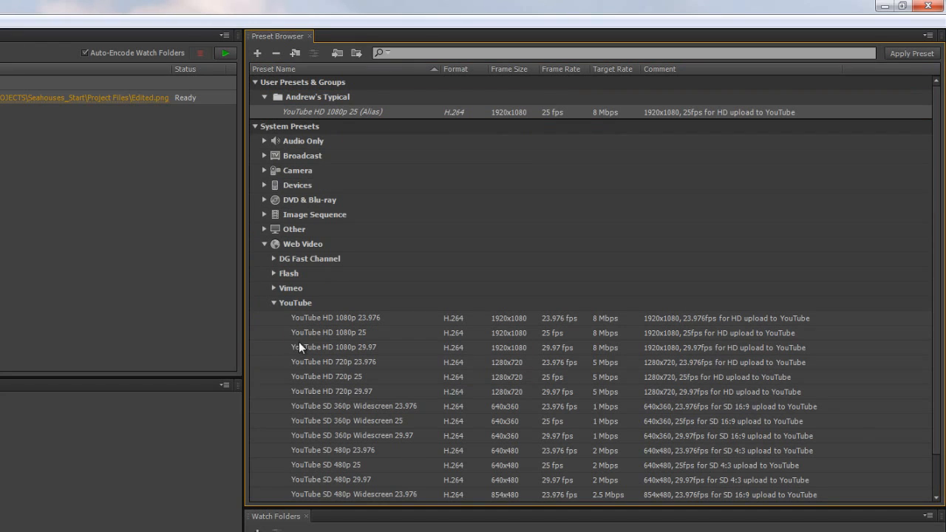
pyautogui.moveTo(272, 483)
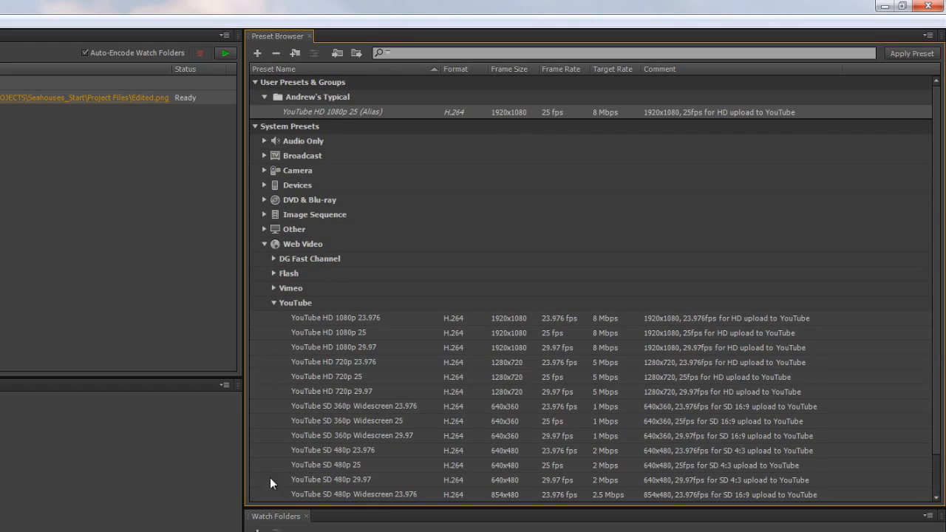
pyautogui.click(274, 288)
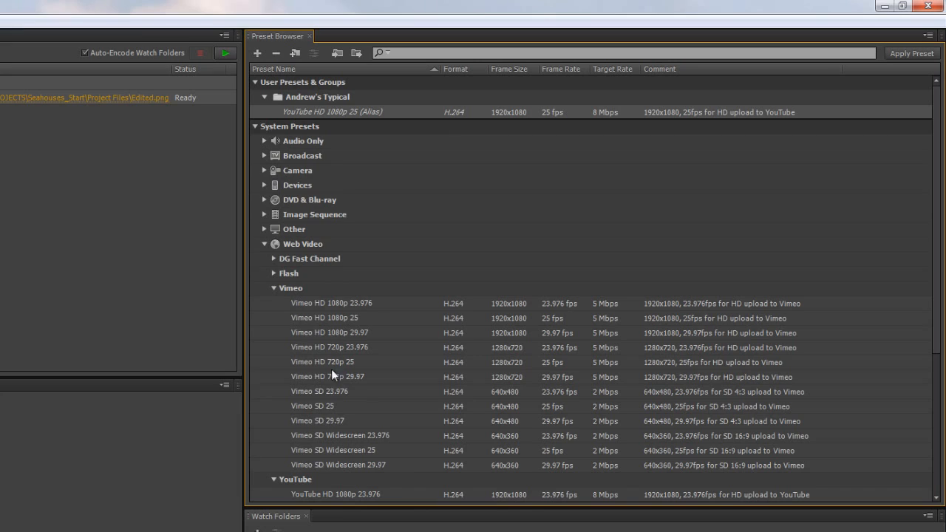
pyautogui.click(322, 362)
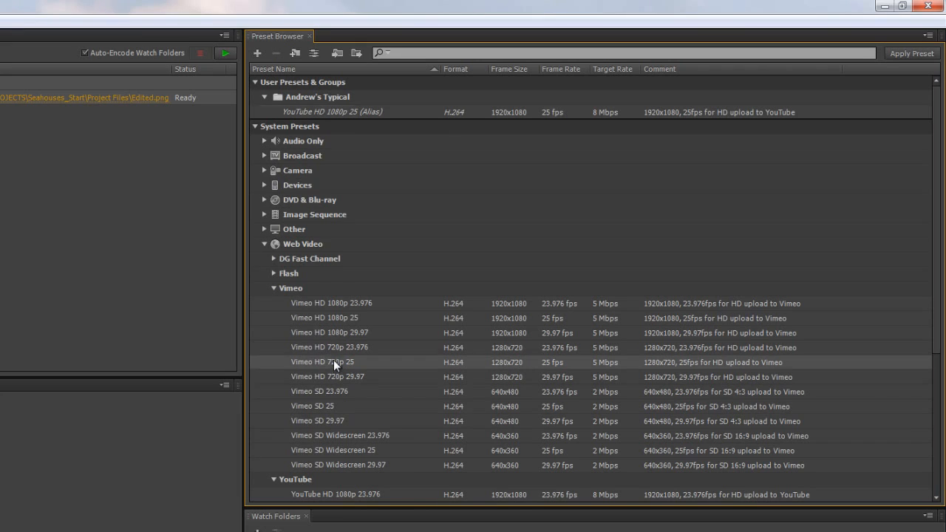
pyautogui.click(318, 97)
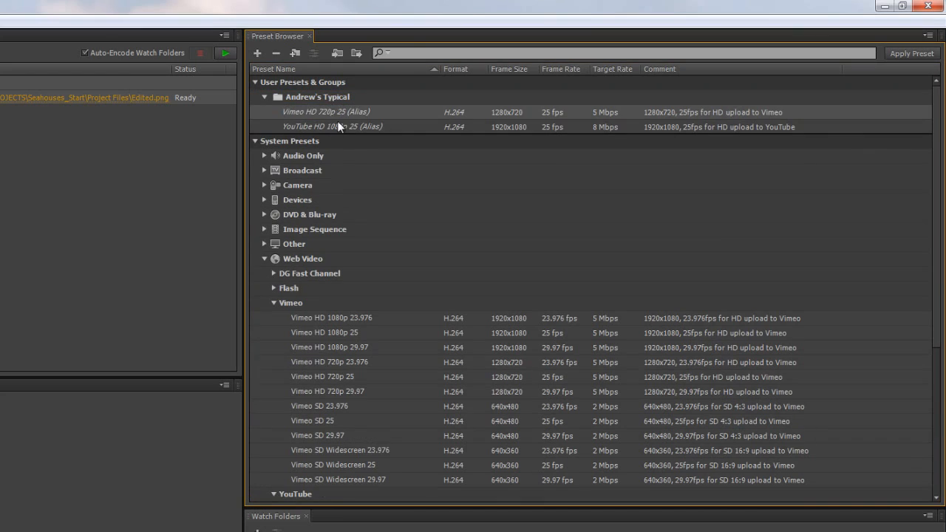
pyautogui.moveTo(287, 122)
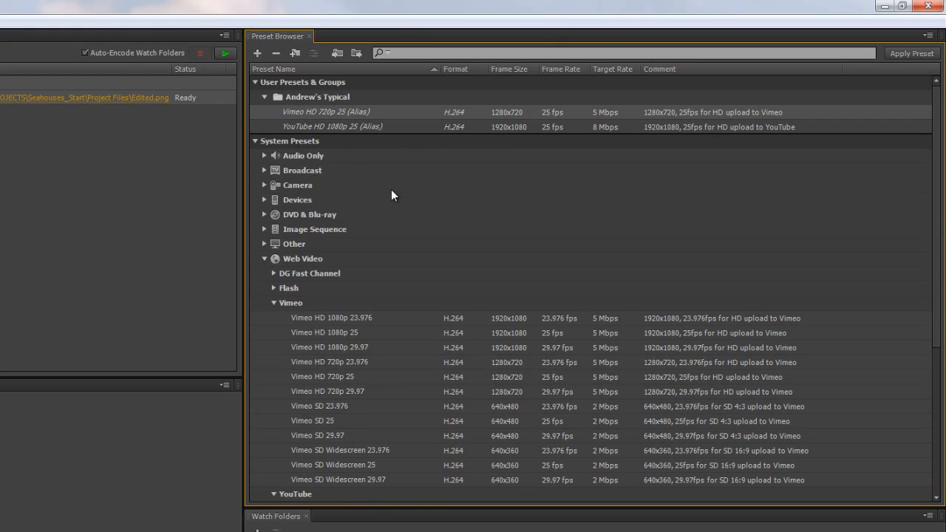
pyautogui.moveTo(309, 309)
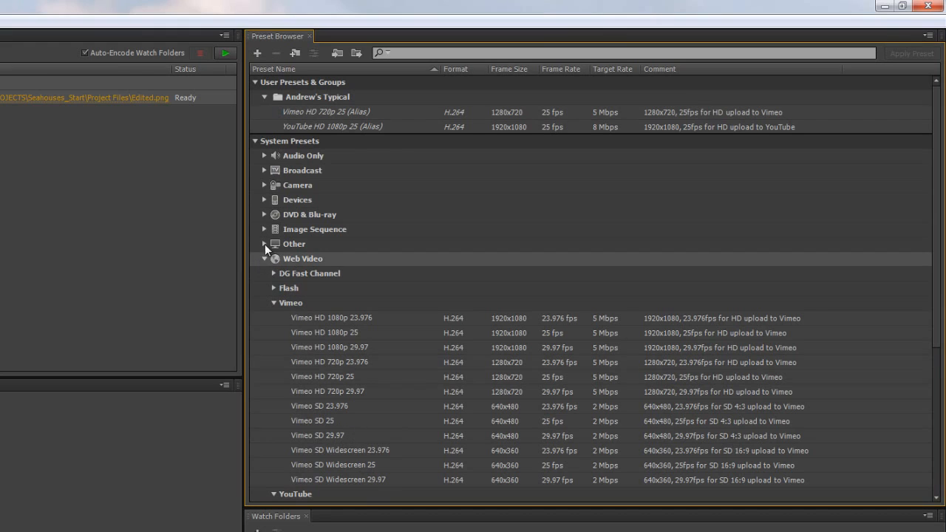
# Step: Add Android 960x540 25 and Apple iPad 2, iPhone 4S 1080p 25 aliases, then collapse the group
pyautogui.click(264, 199)
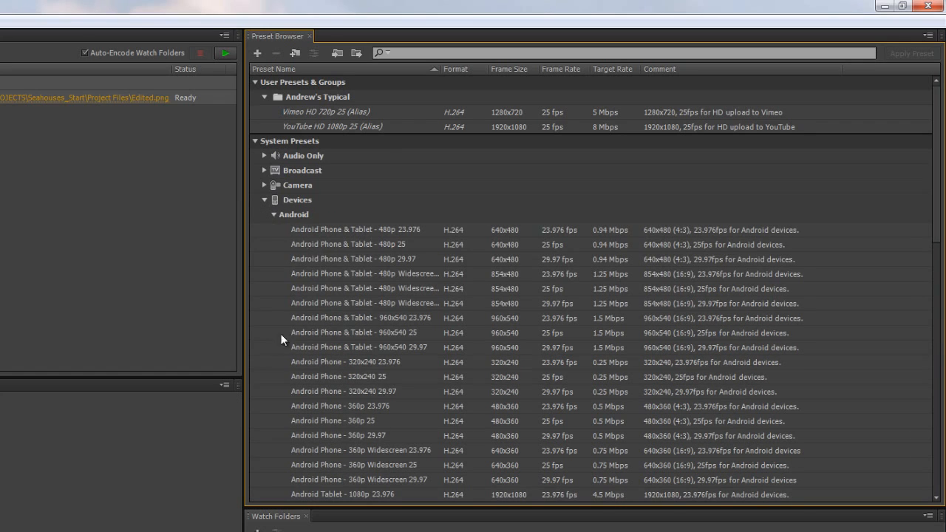
pyautogui.moveTo(381, 398)
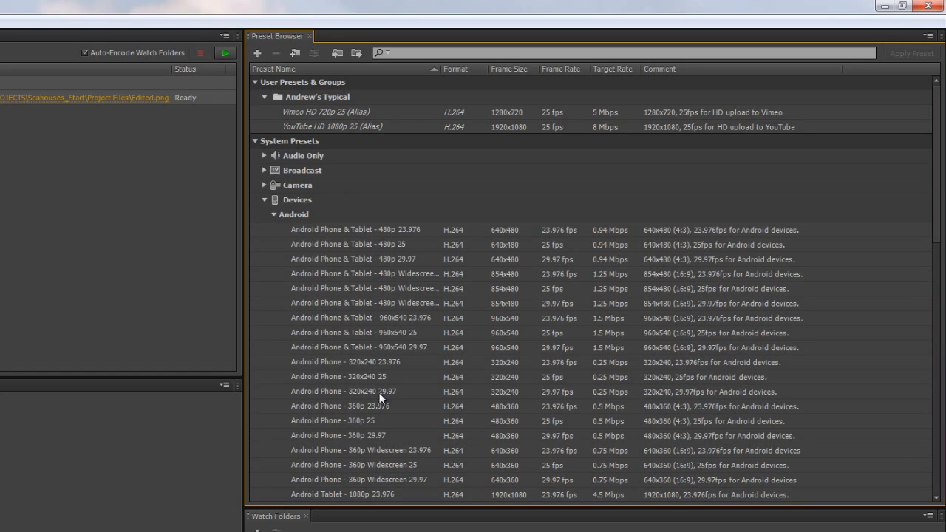
pyautogui.click(354, 332)
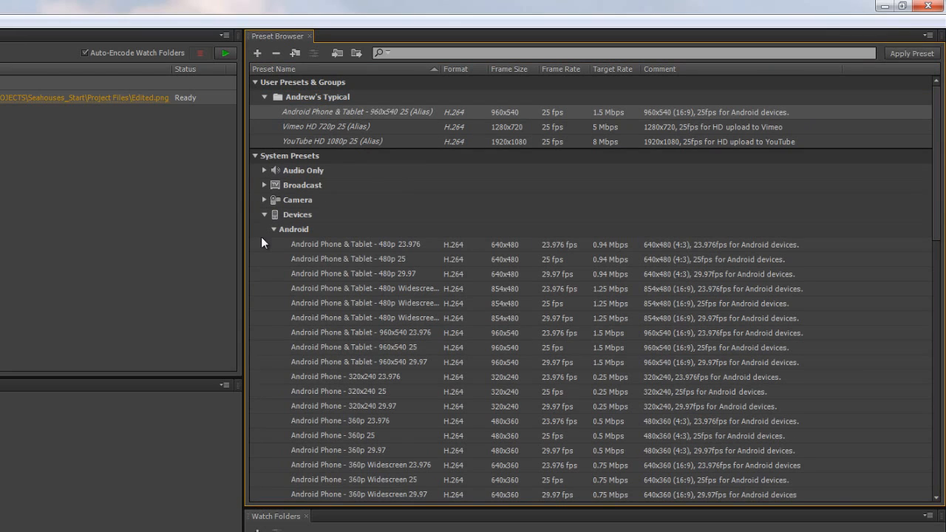
pyautogui.moveTo(266, 448)
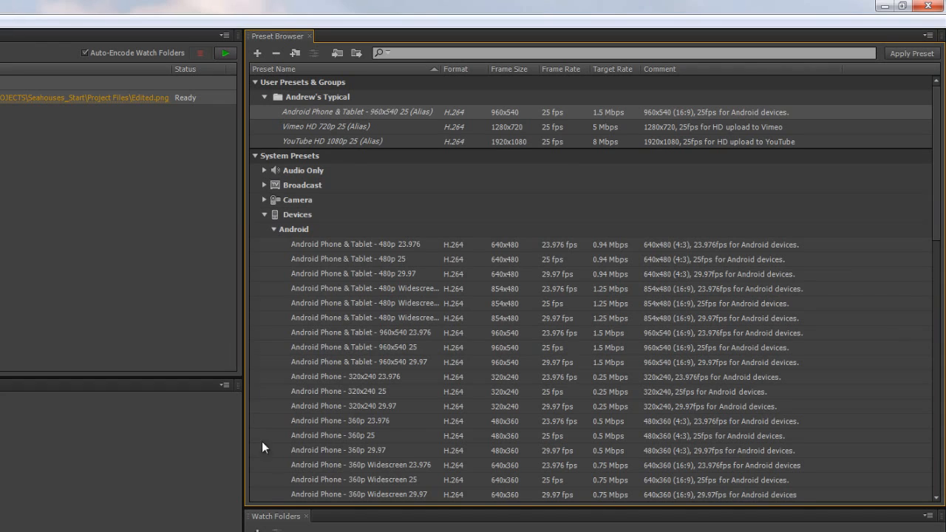
pyautogui.click(273, 229)
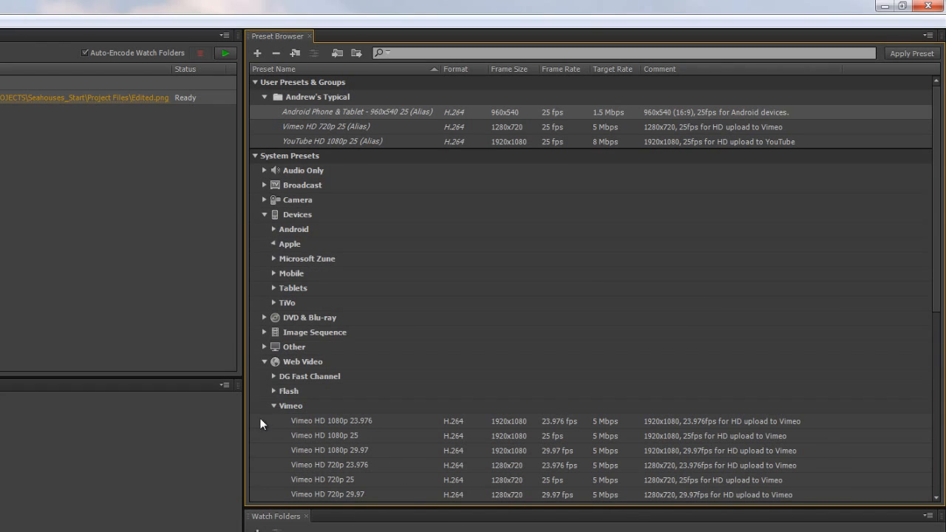
pyautogui.click(273, 244)
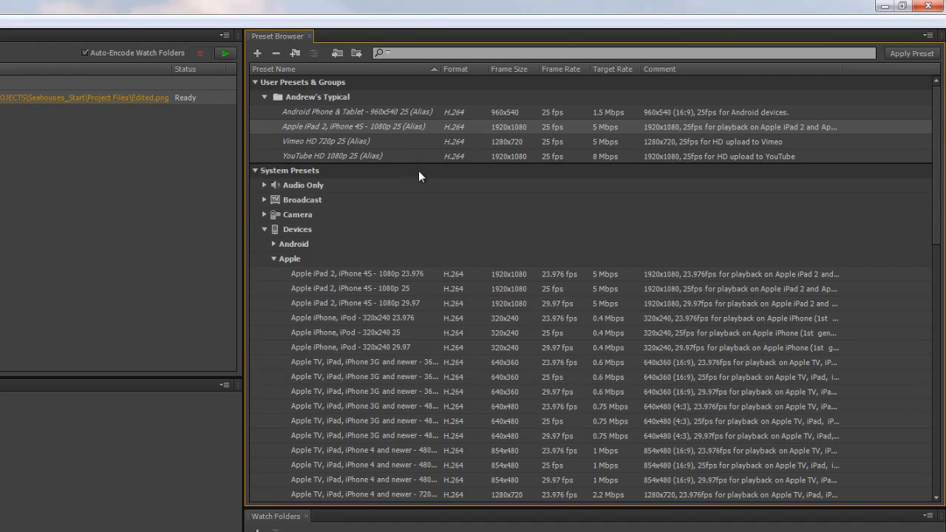
pyautogui.moveTo(329, 165)
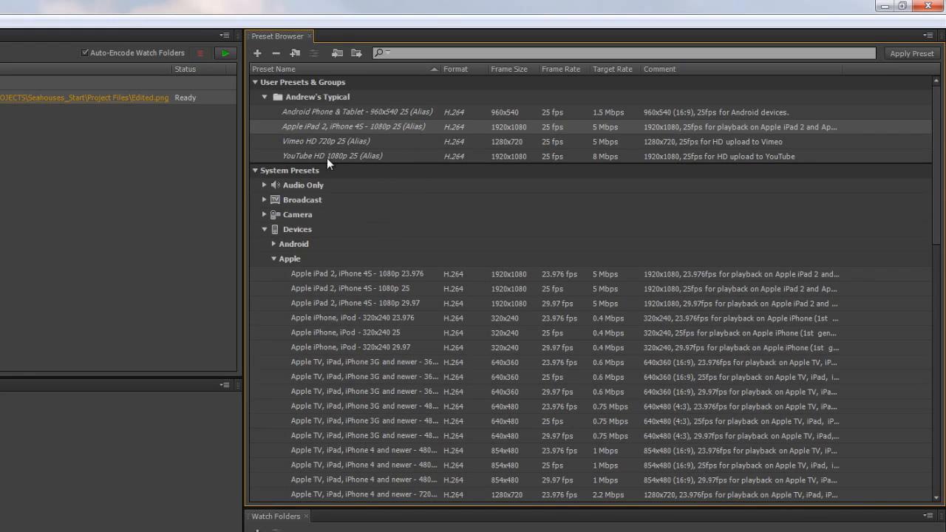
pyautogui.moveTo(287, 390)
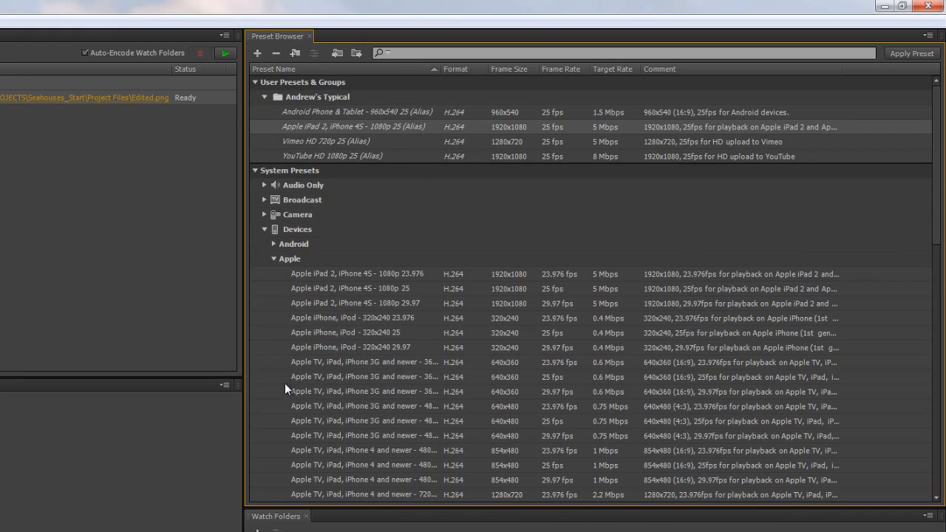
pyautogui.click(264, 97)
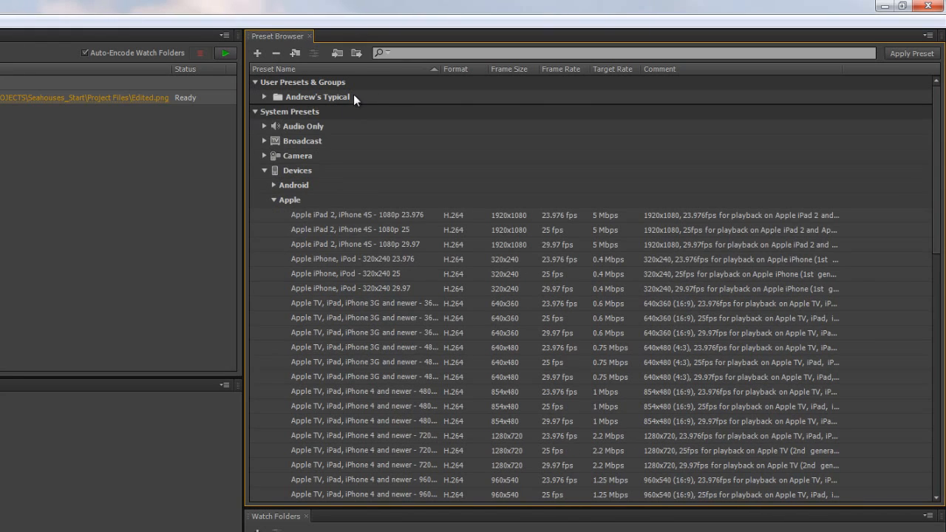
pyautogui.moveTo(370, 298)
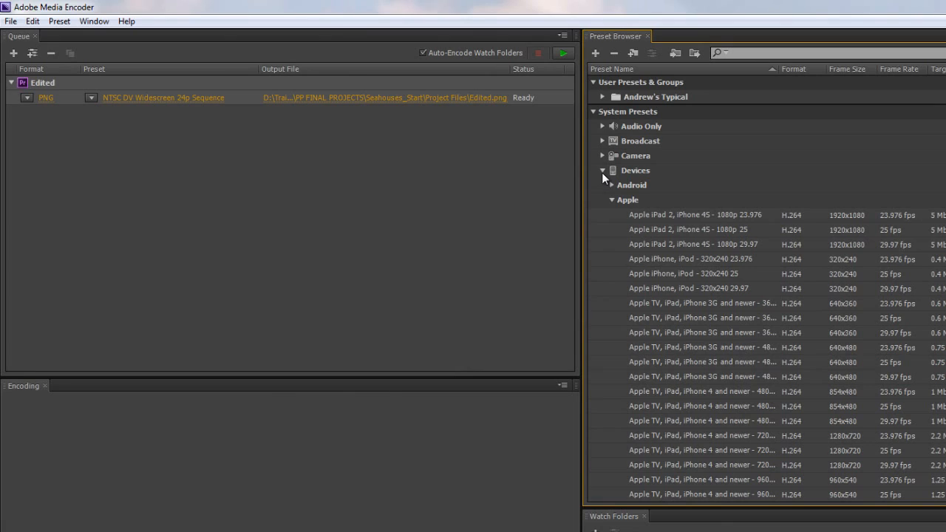
pyautogui.click(602, 171)
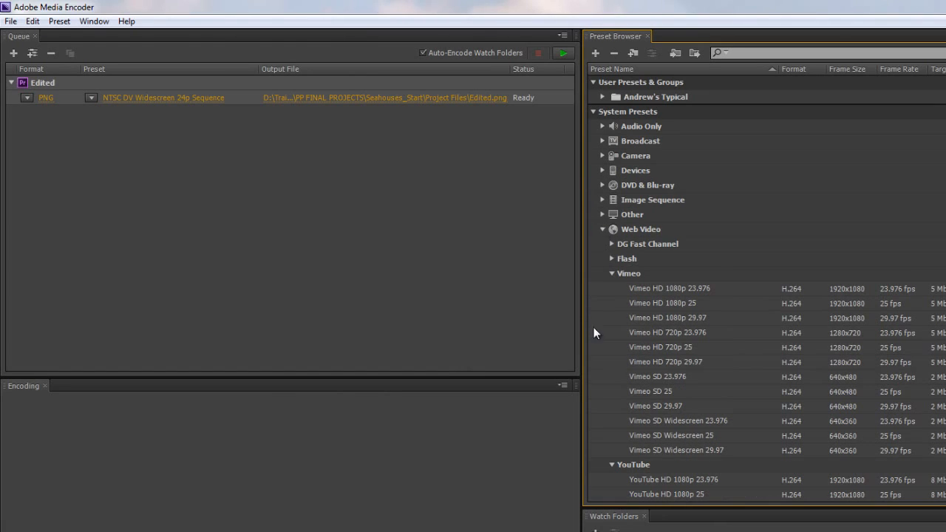
pyautogui.click(603, 229)
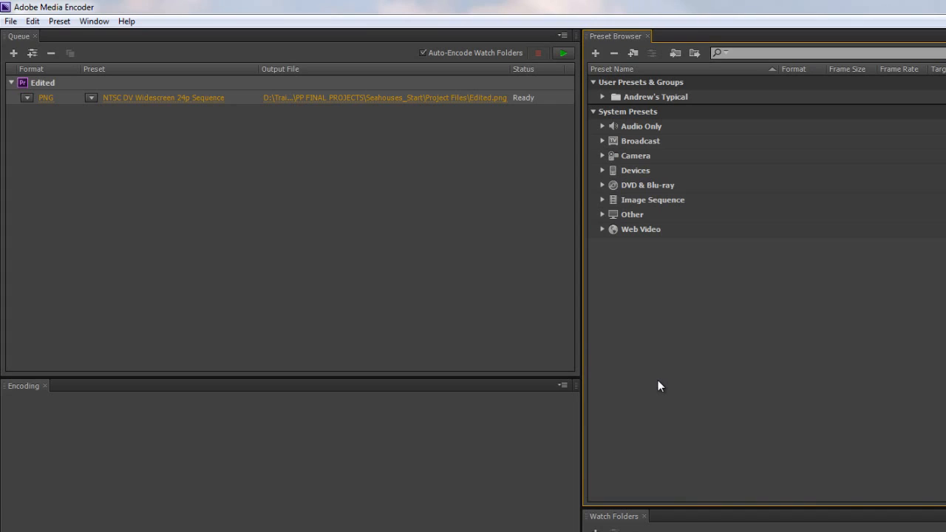
pyautogui.moveTo(665, 121)
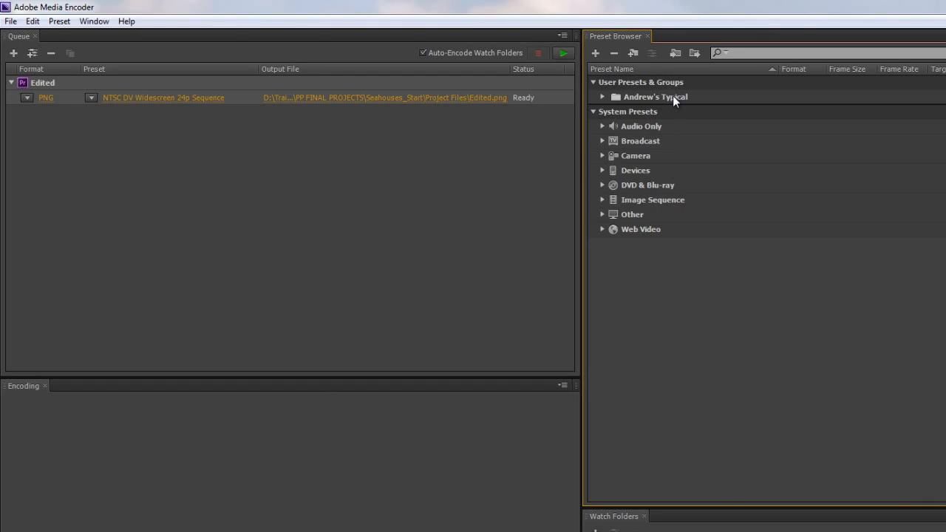
pyautogui.moveTo(643, 103)
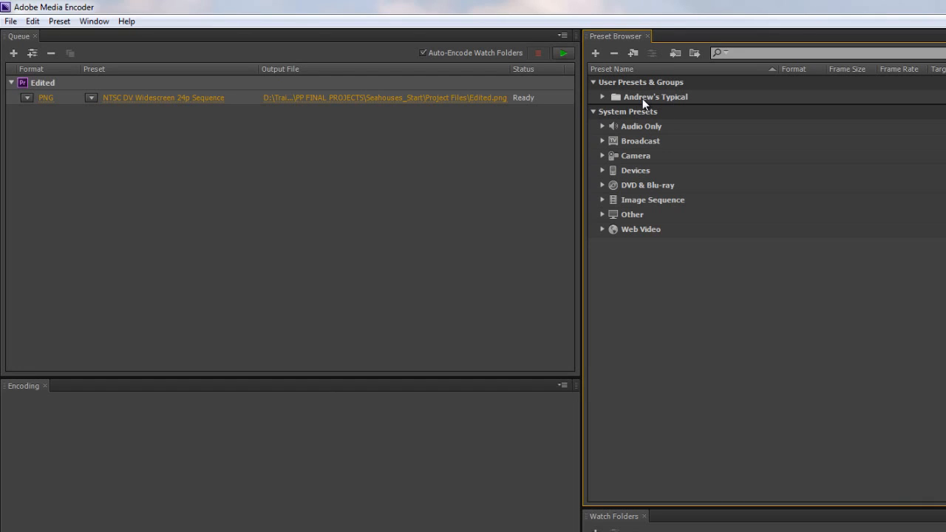
pyautogui.moveTo(621, 102)
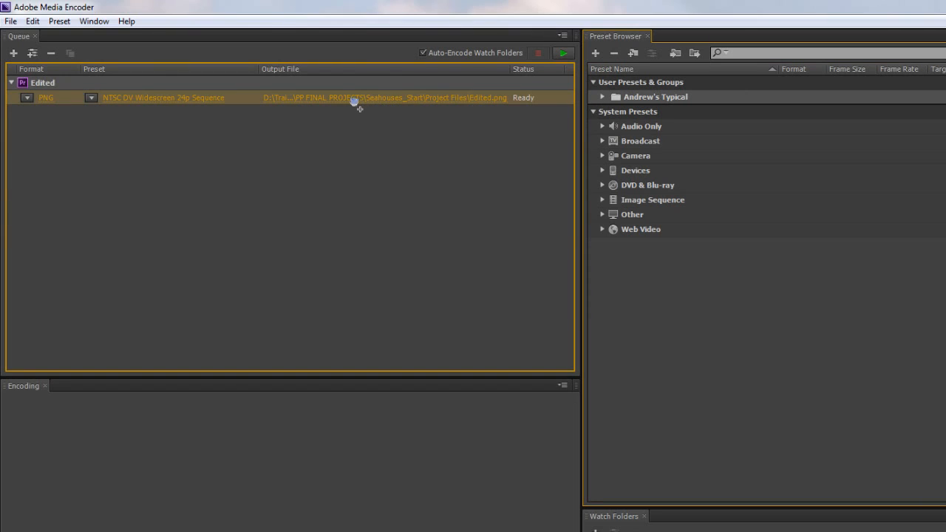
pyautogui.moveTo(195, 102)
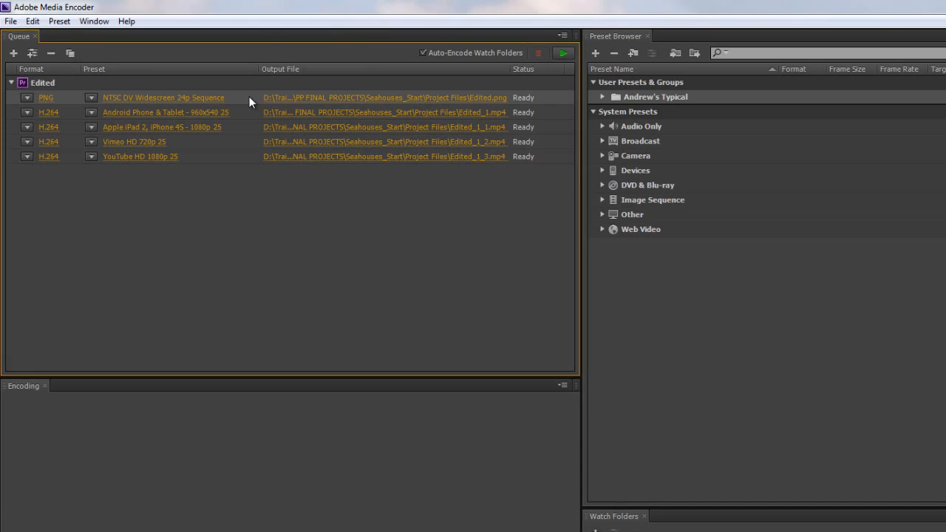
pyautogui.moveTo(62, 53)
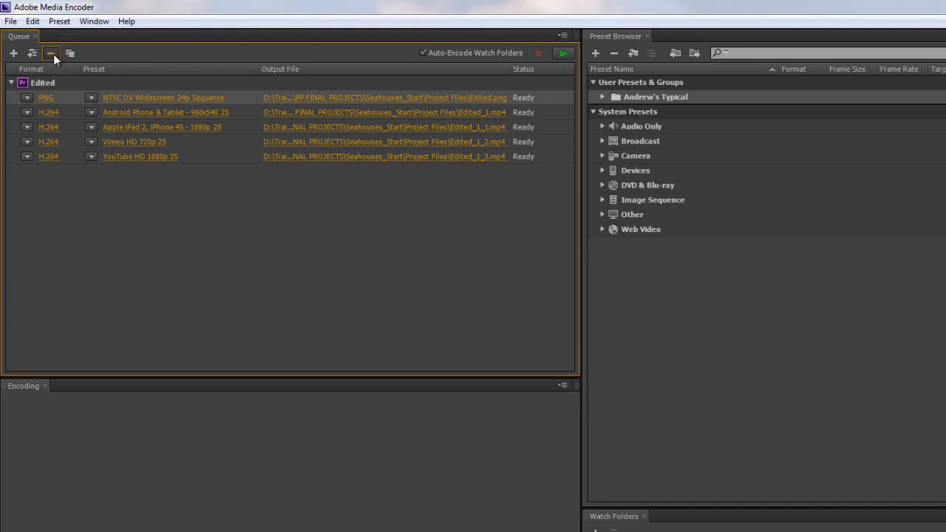
# Step: Remove the PNG sequence job, leaving the four H.264 encodes of Edited
pyautogui.click(51, 52)
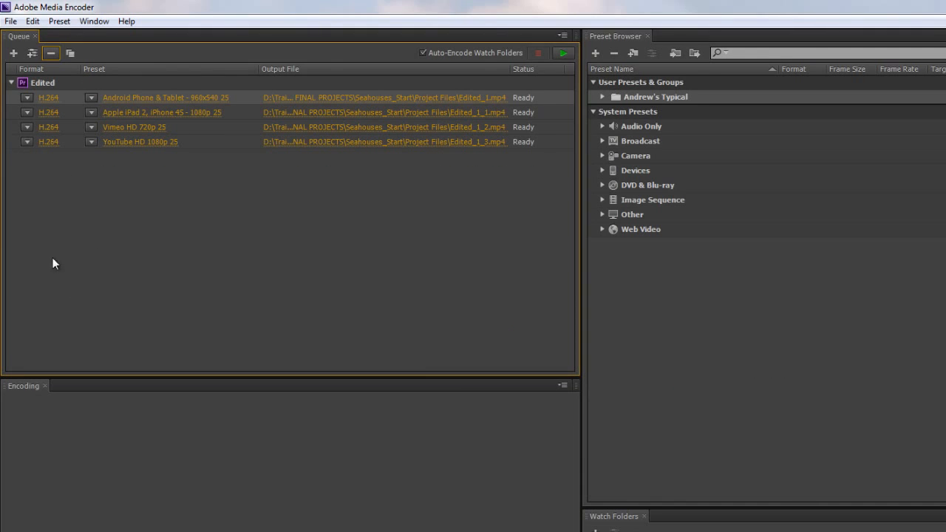
pyautogui.moveTo(184, 228)
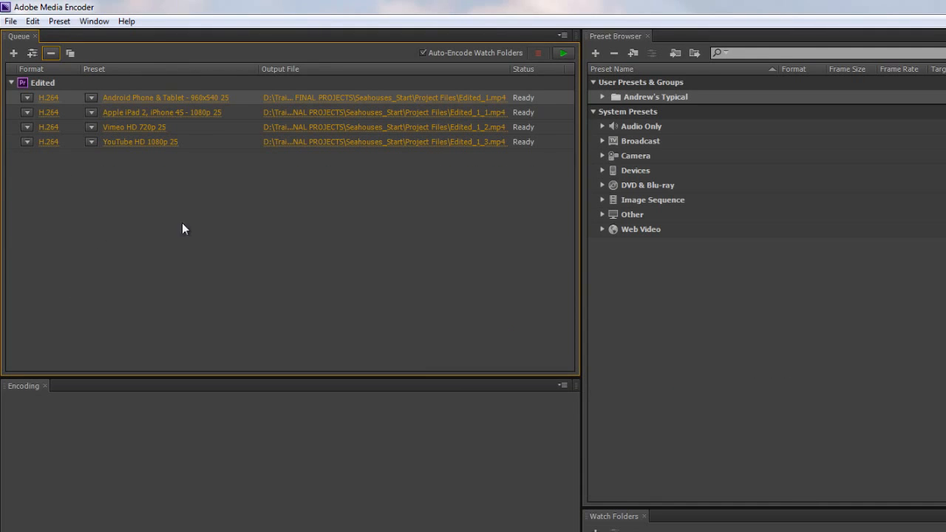
pyautogui.moveTo(108, 197)
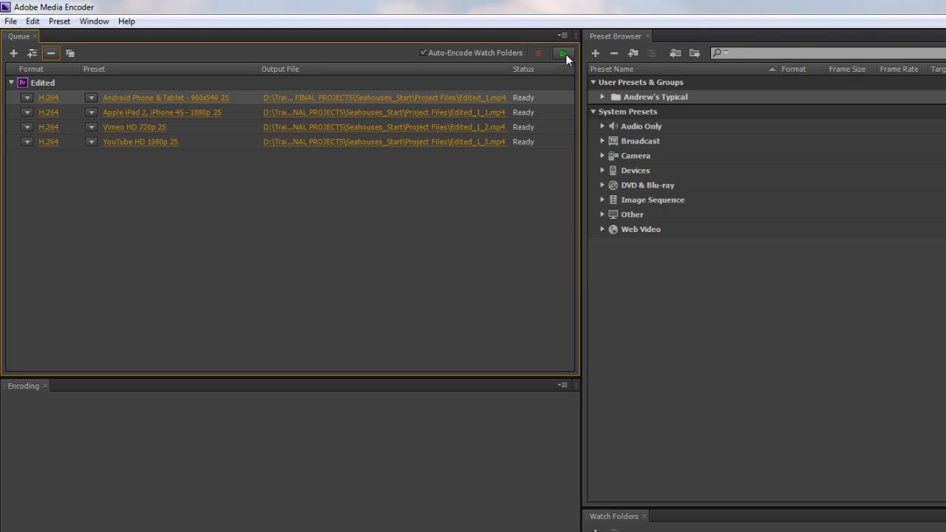
pyautogui.click(565, 53)
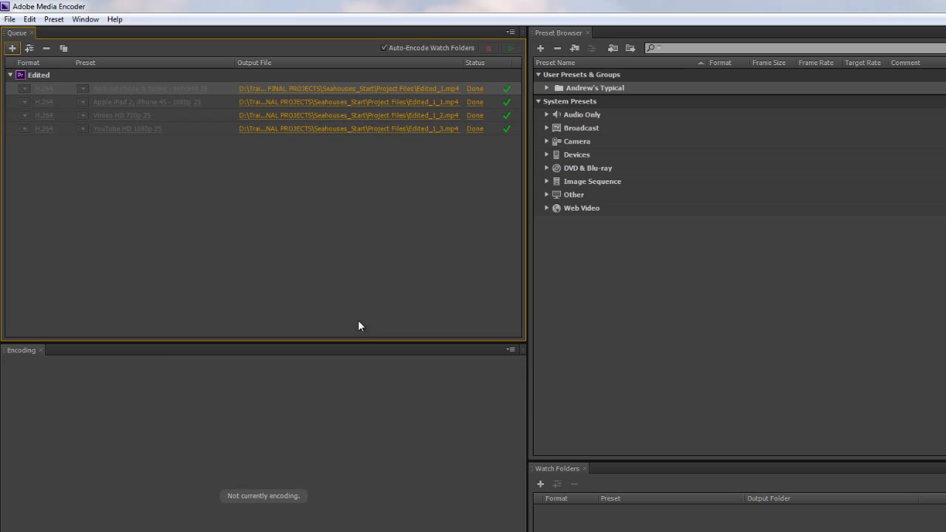
pyautogui.moveTo(55, 191)
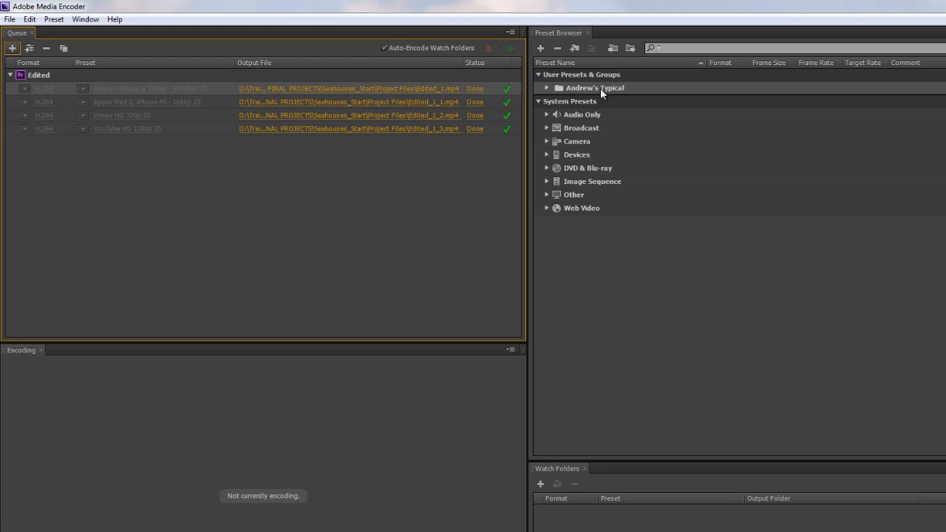
pyautogui.moveTo(148, 102)
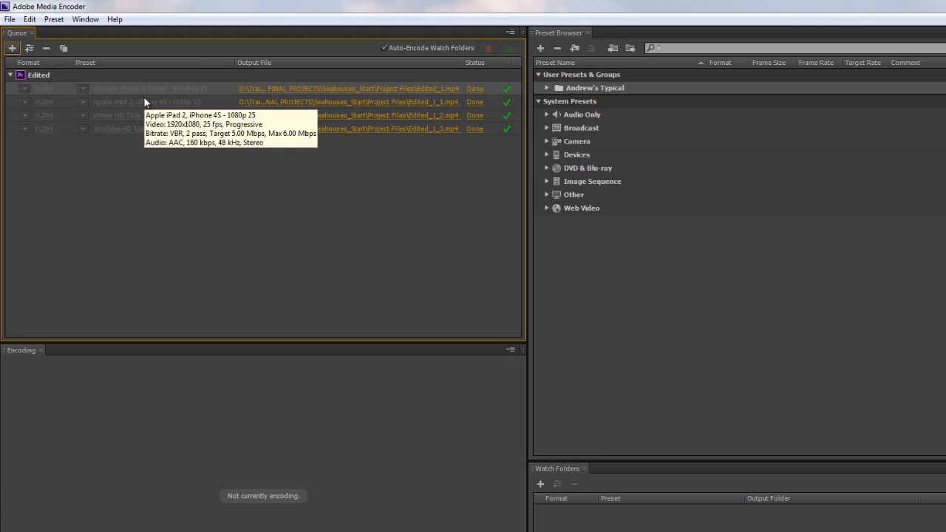
pyautogui.moveTo(217, 267)
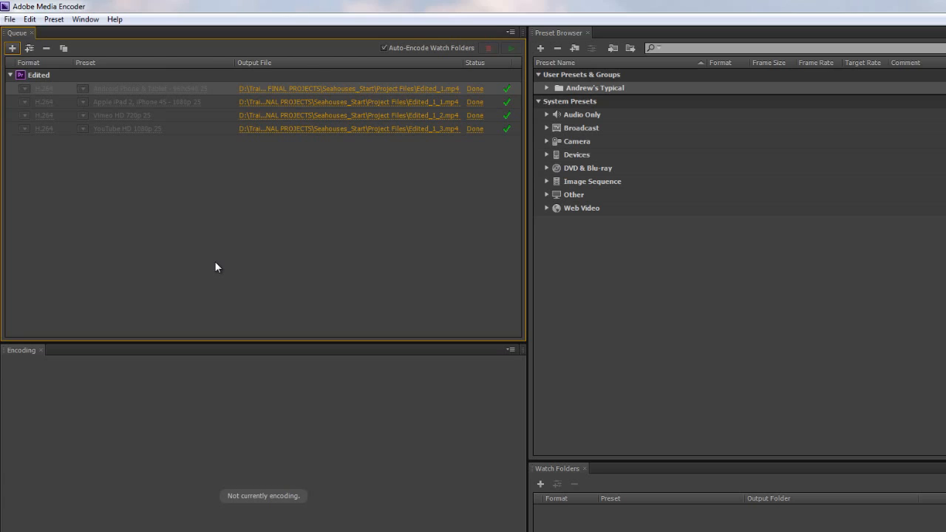
pyautogui.moveTo(604, 160)
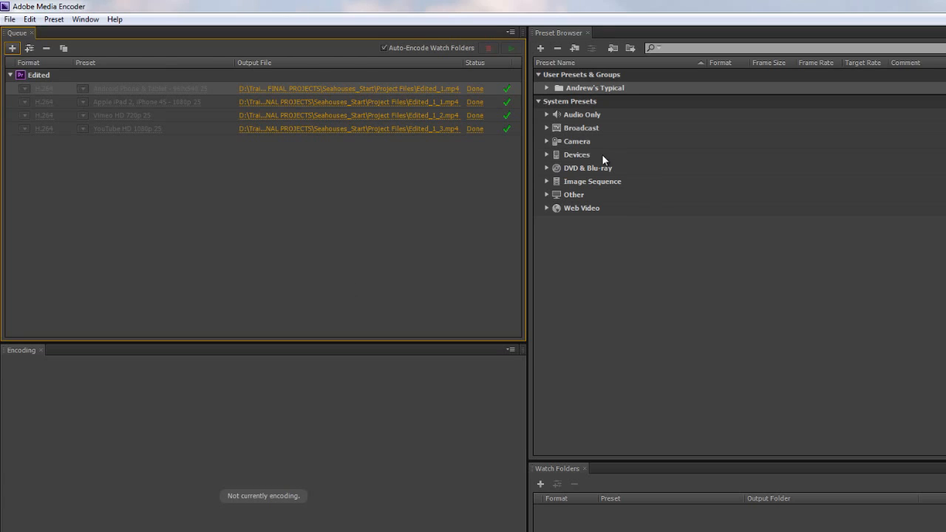
pyautogui.moveTo(597, 197)
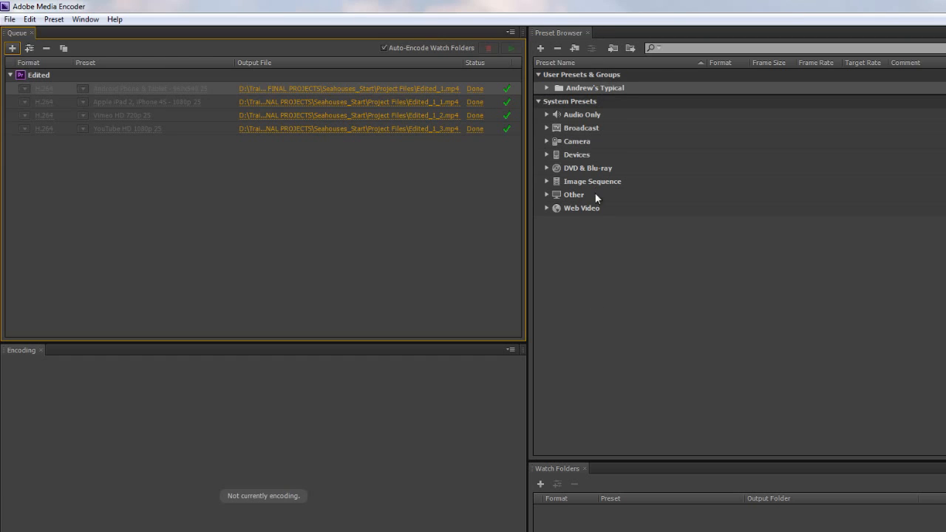
pyautogui.moveTo(605, 276)
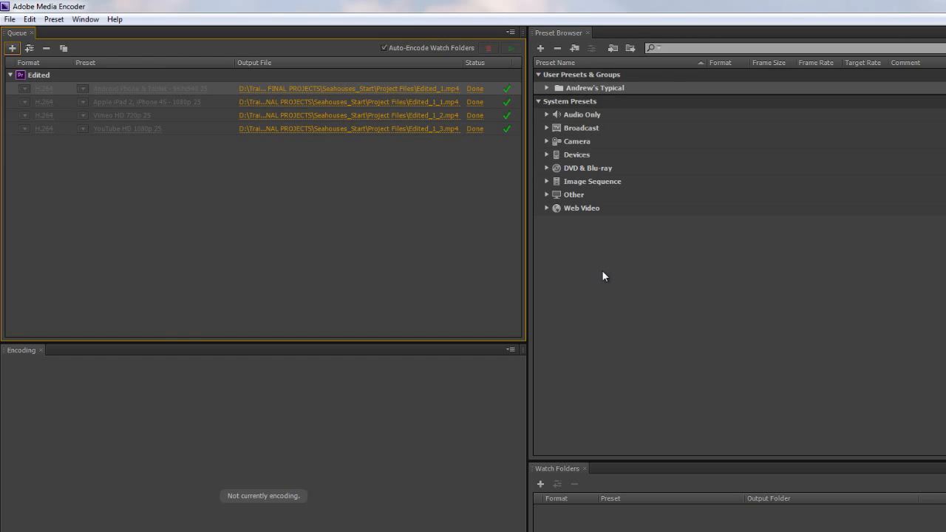
pyautogui.moveTo(590, 84)
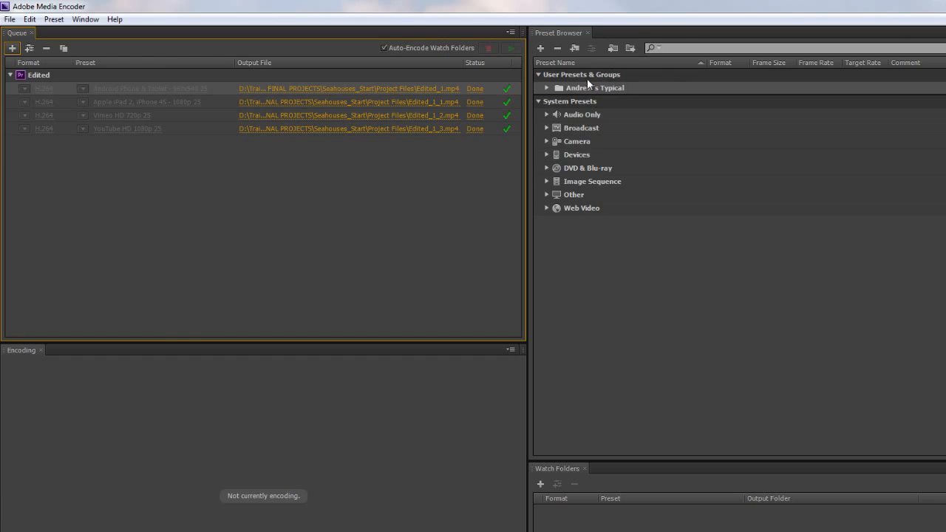
pyautogui.moveTo(598, 96)
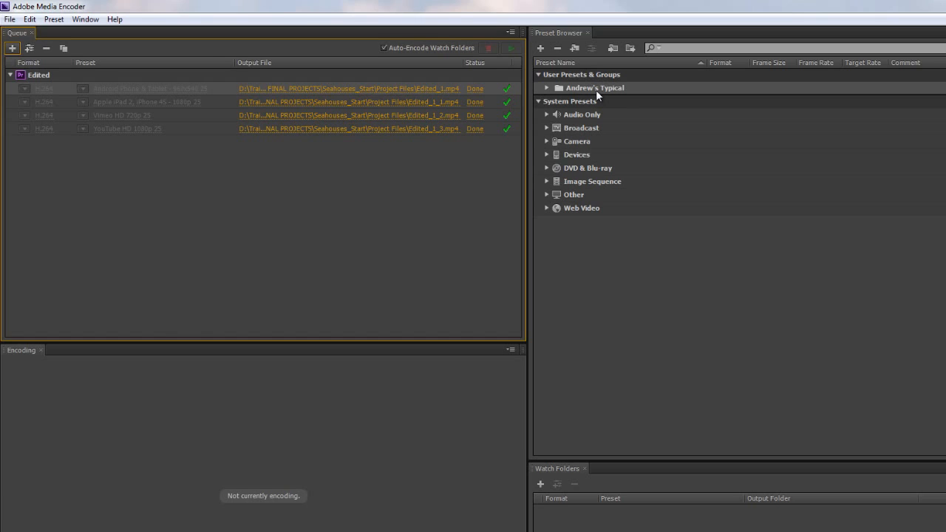
pyautogui.moveTo(586, 226)
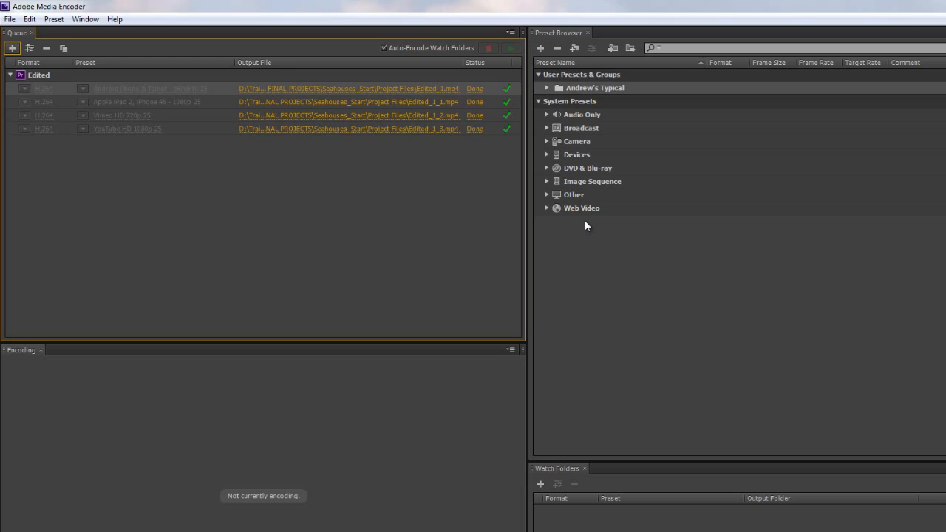
pyautogui.moveTo(515, 244)
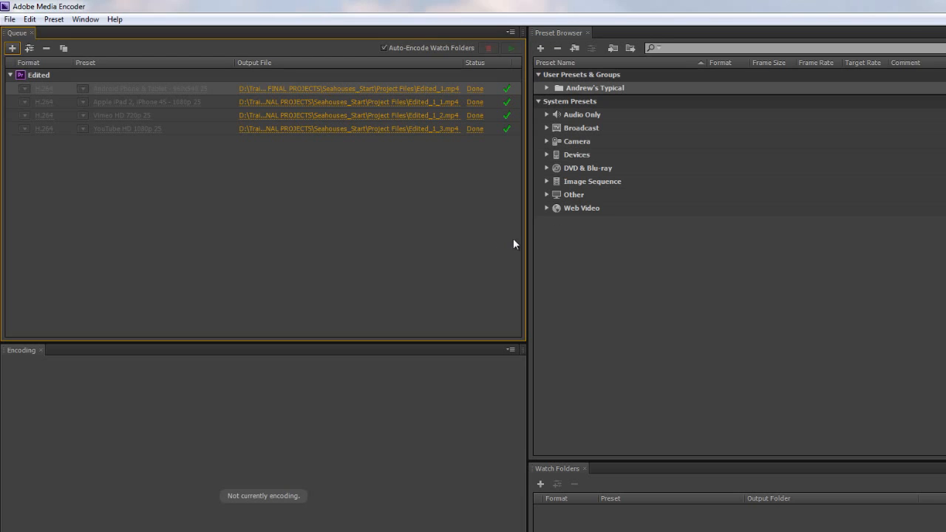
pyautogui.moveTo(100, 235)
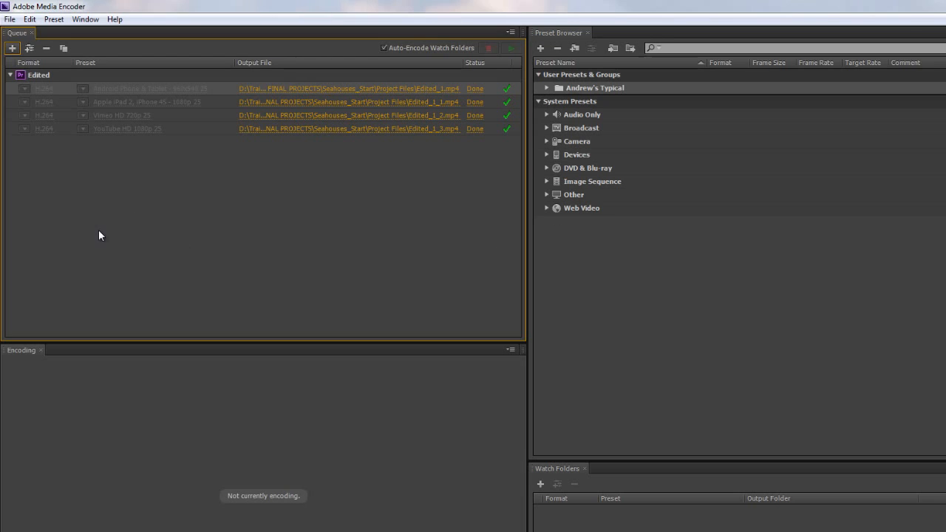
pyautogui.moveTo(560, 375)
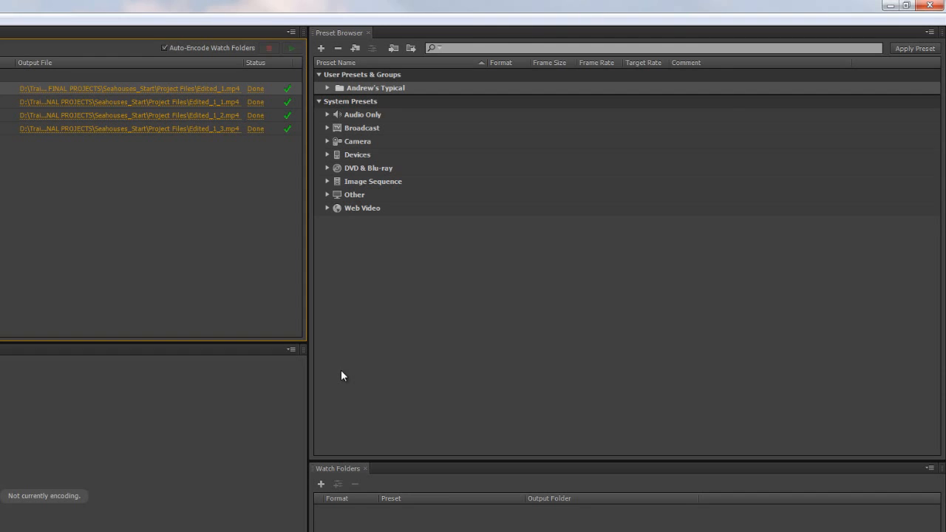
pyautogui.moveTo(330, 215)
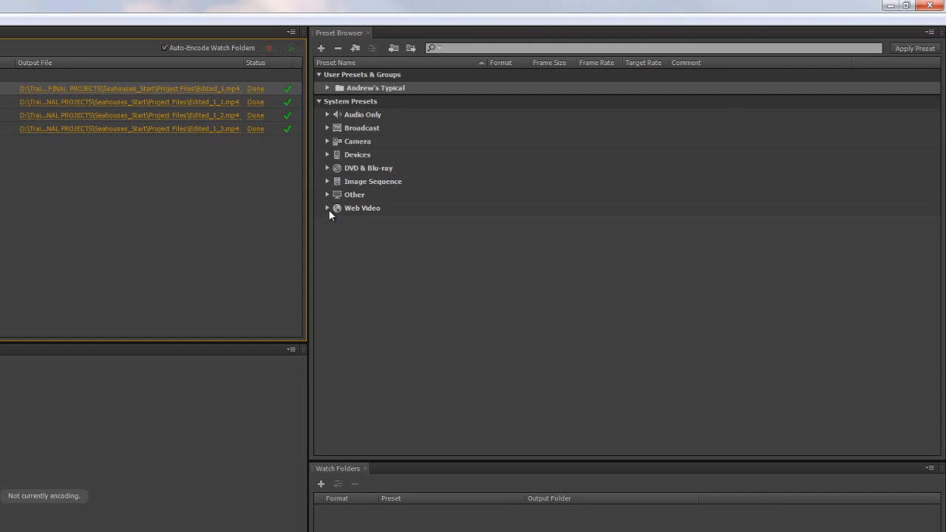
# Step: Expand System Presets > Web Video and scroll down to the YouTube presets
pyautogui.click(328, 208)
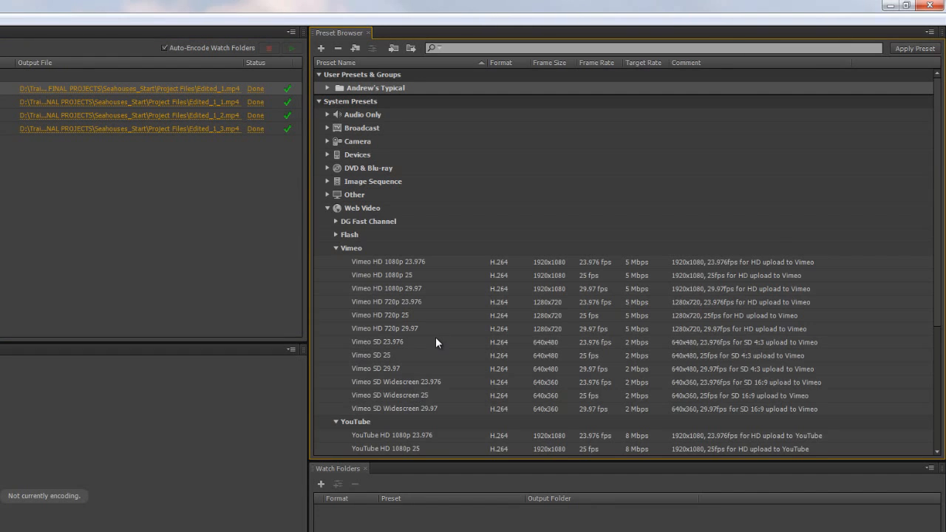
pyautogui.scroll(-3)
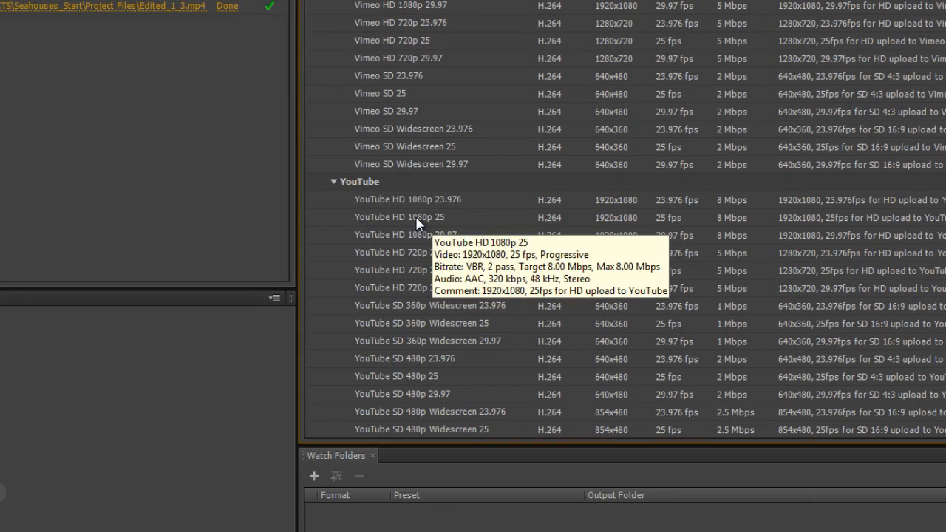
pyautogui.moveTo(412, 229)
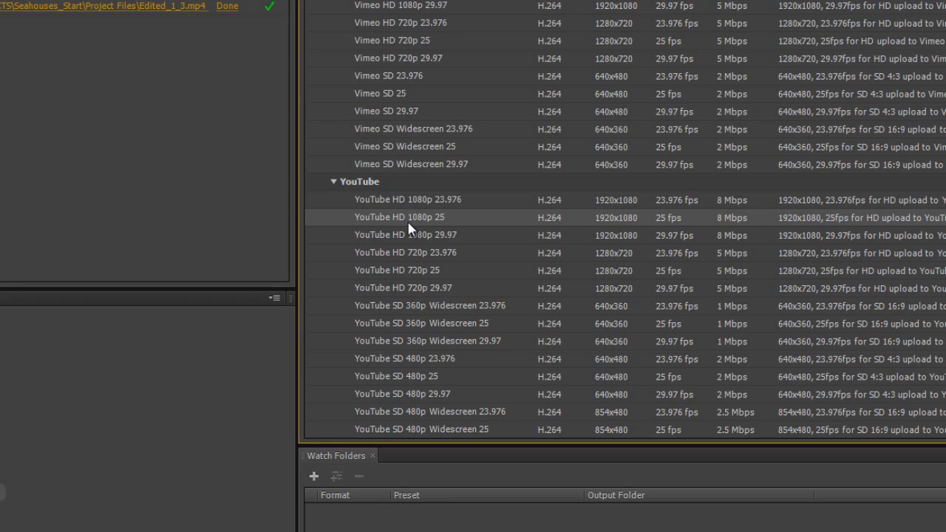
# Step: Open YouTube HD 1080p 25's settings, rename it 'YouTube HD 1080p 12.5fps', set frame rate to 12.5
pyautogui.rightClick(399, 216)
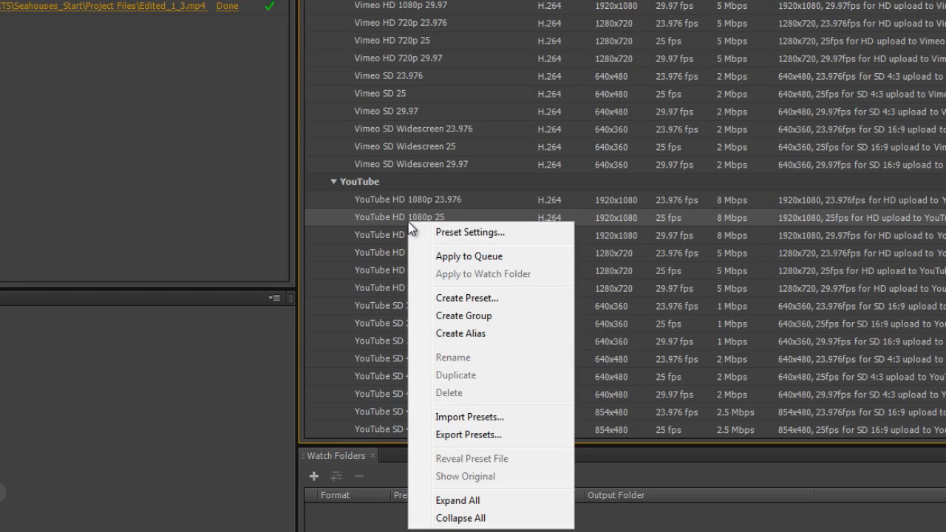
pyautogui.moveTo(470, 238)
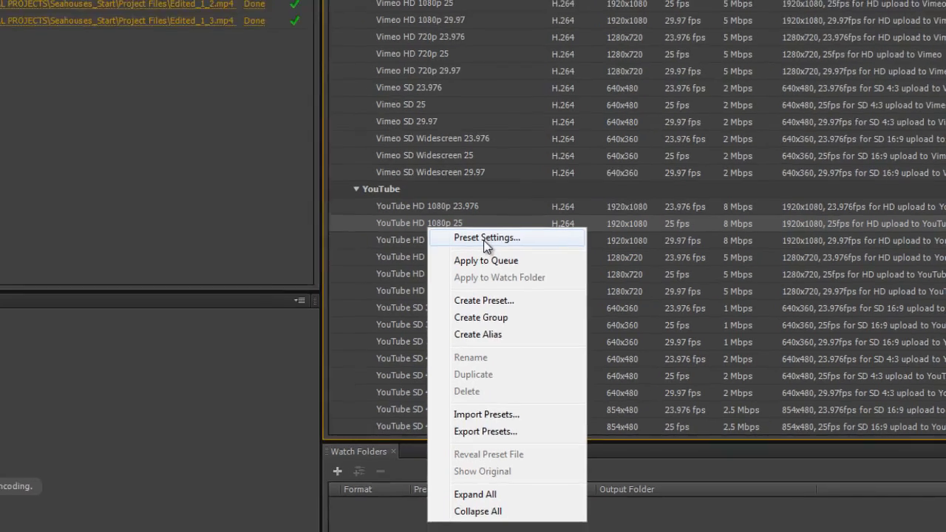
pyautogui.click(486, 238)
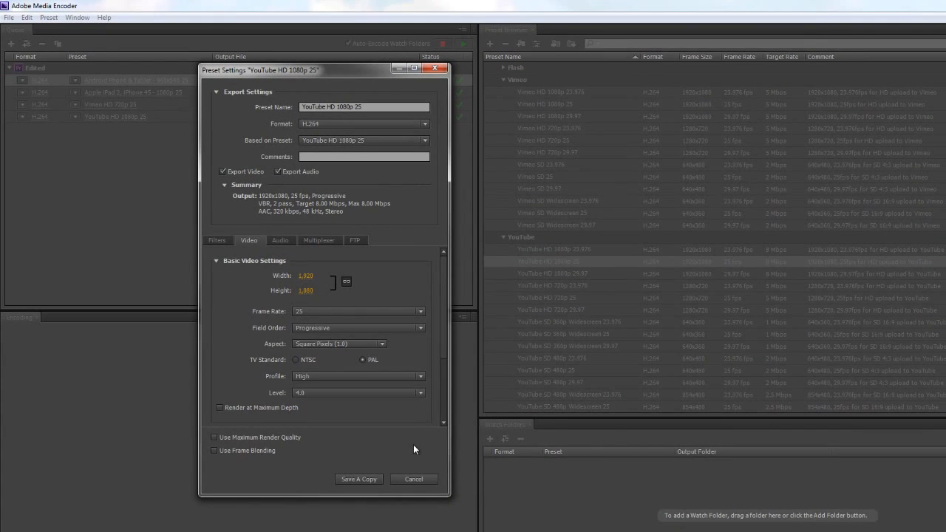
pyautogui.moveTo(270, 223)
pyautogui.write('12.5f')
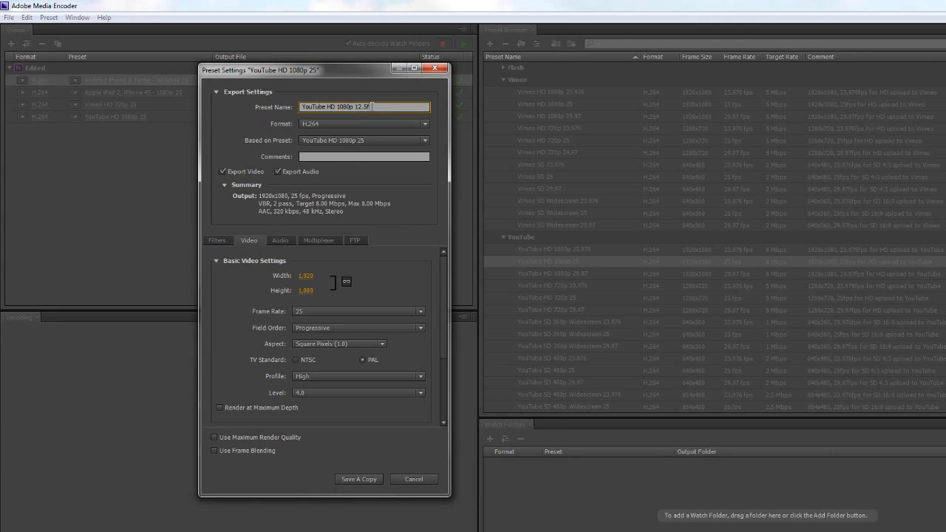
pyautogui.write('ps')
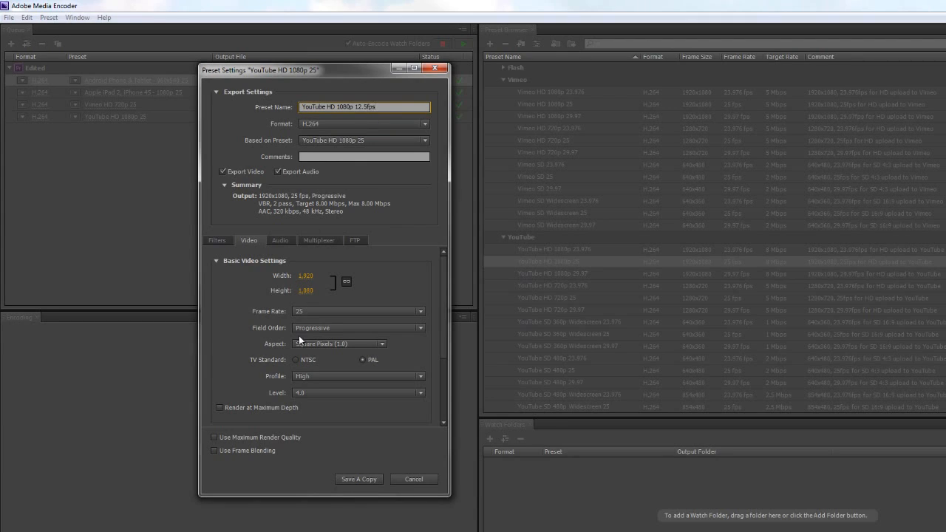
pyautogui.click(359, 311)
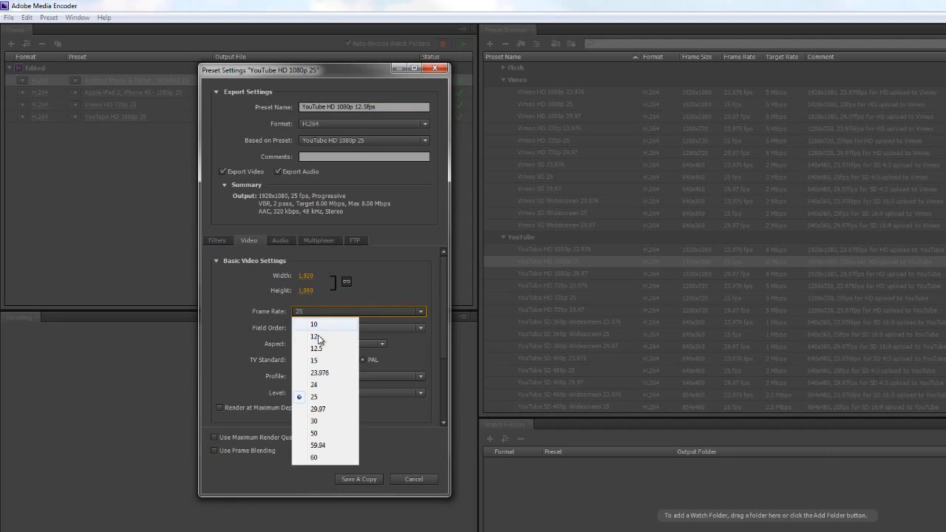
pyautogui.click(315, 348)
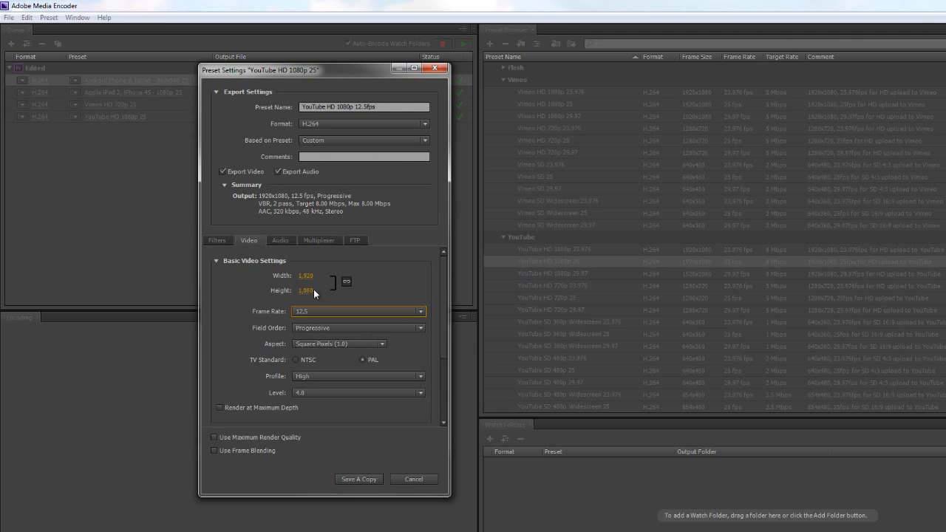
pyautogui.tripleClick(306, 275)
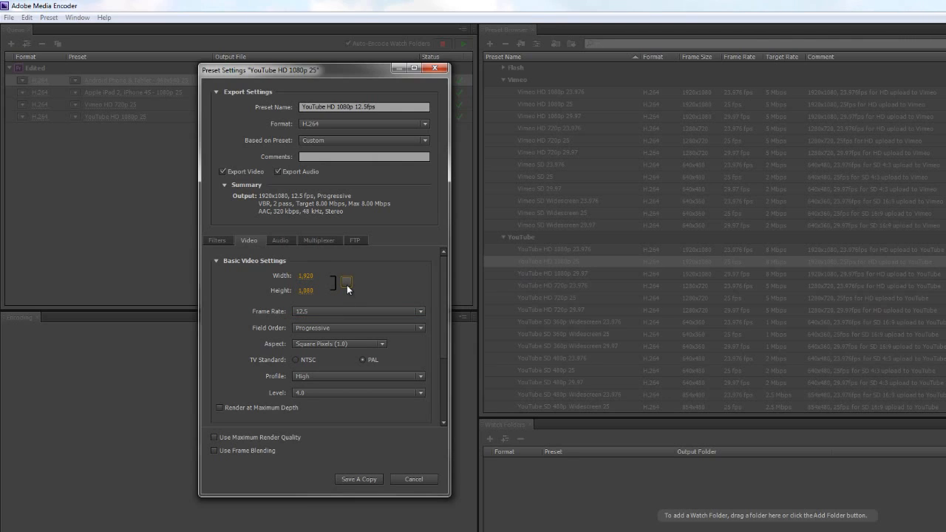
pyautogui.moveTo(347, 283)
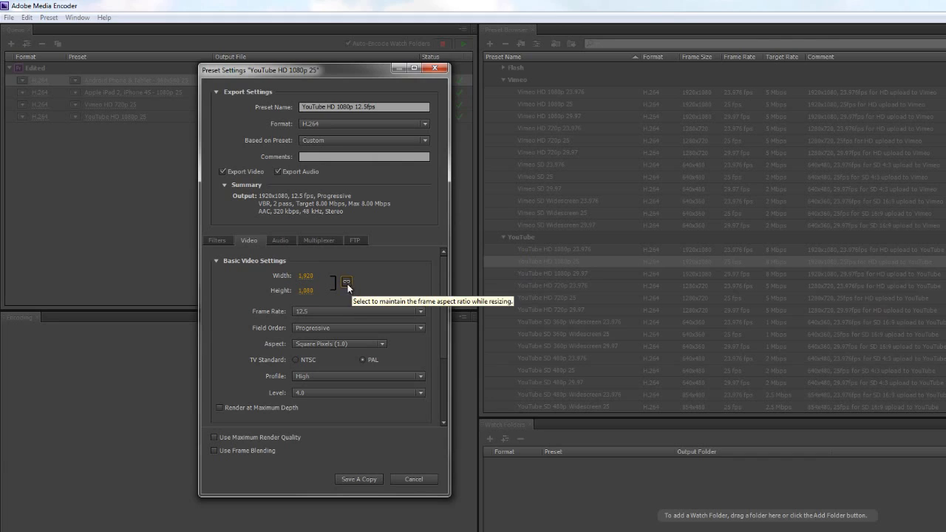
pyautogui.moveTo(306, 277)
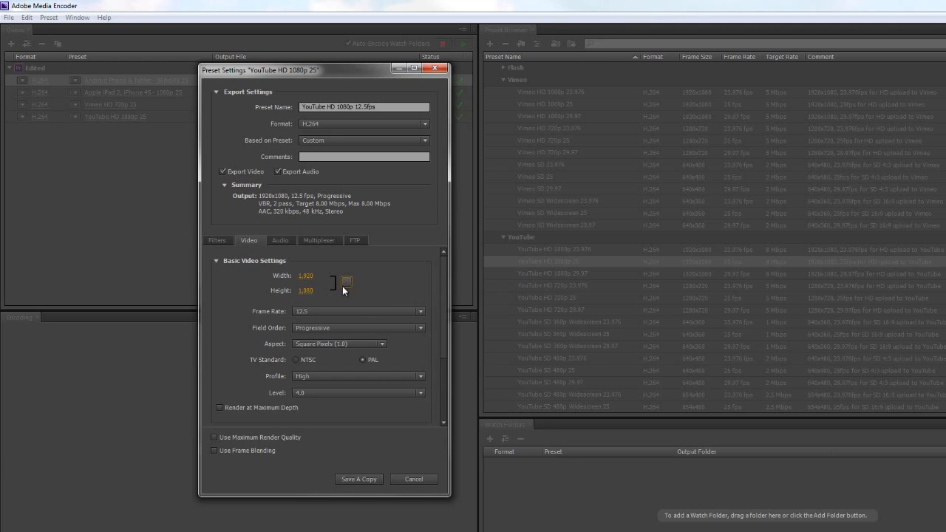
pyautogui.moveTo(335, 285)
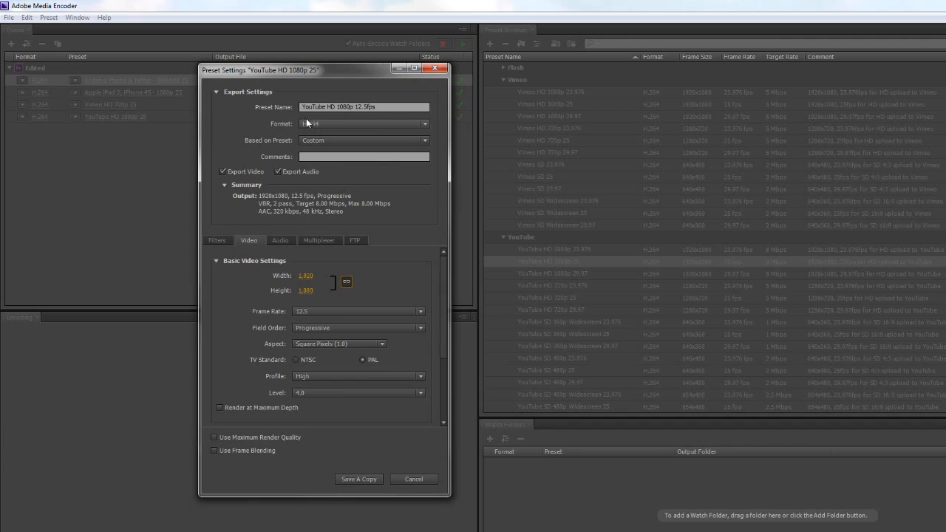
pyautogui.moveTo(358, 480)
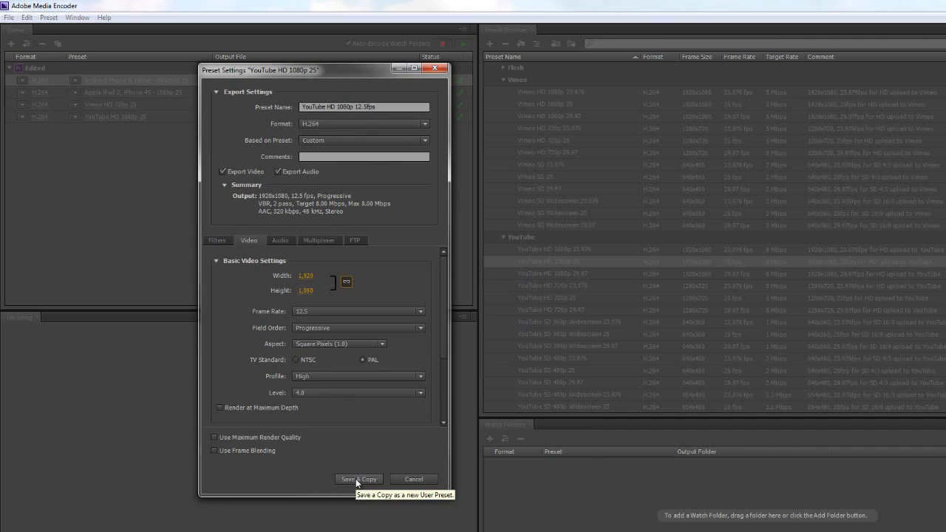
# Step: Save the settings as a copy, collapse Vimeo, and move the 12.5fps preset into Andrew's Typical
pyautogui.click(358, 479)
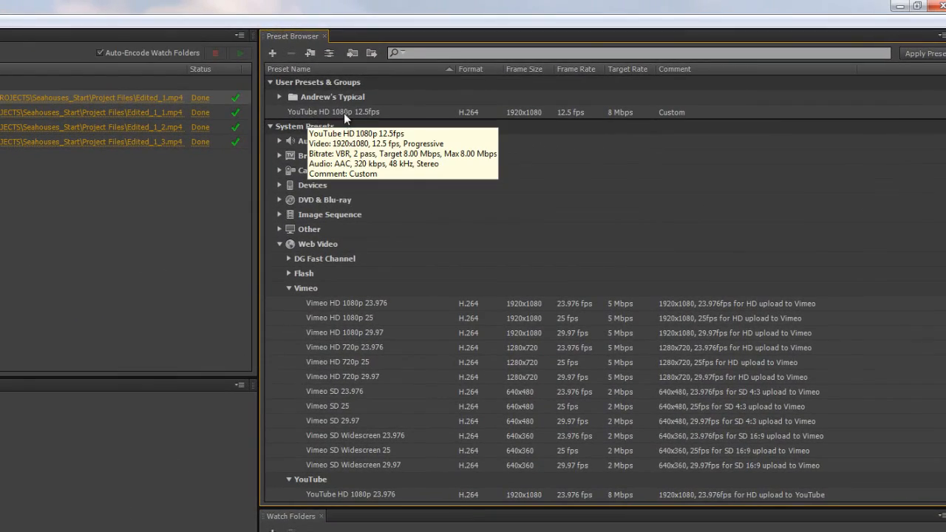
pyautogui.moveTo(401, 361)
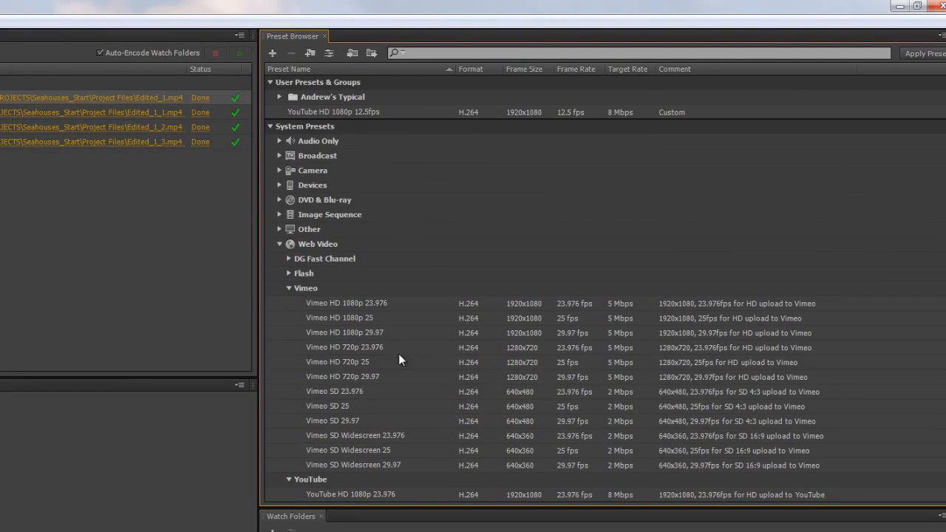
pyautogui.moveTo(331, 300)
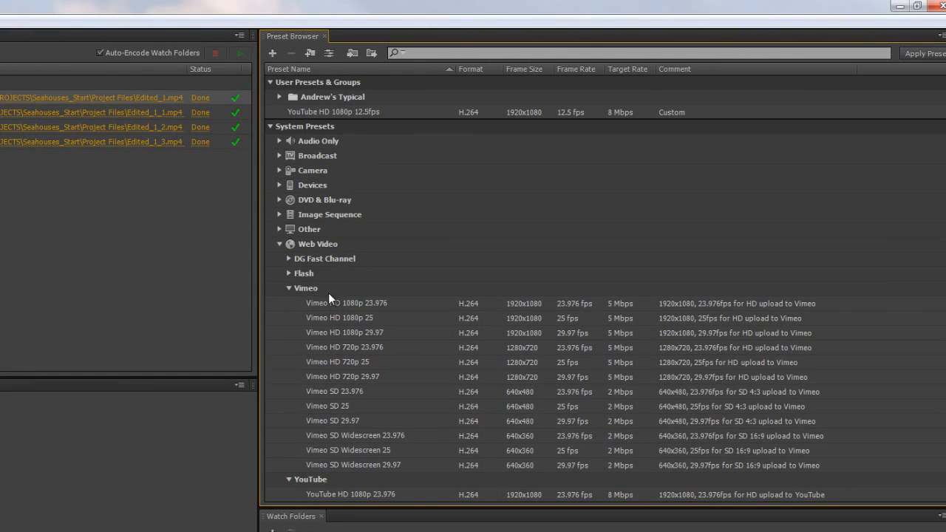
pyautogui.click(289, 288)
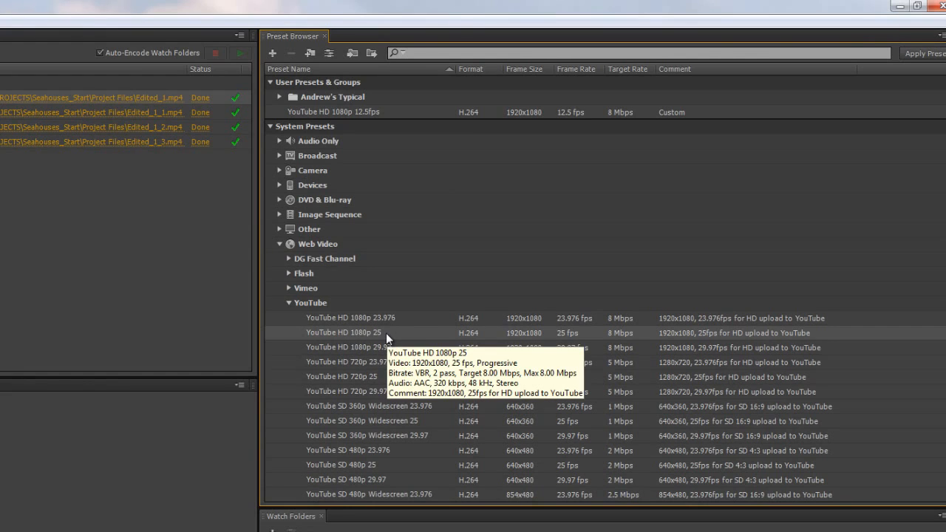
pyautogui.moveTo(374, 176)
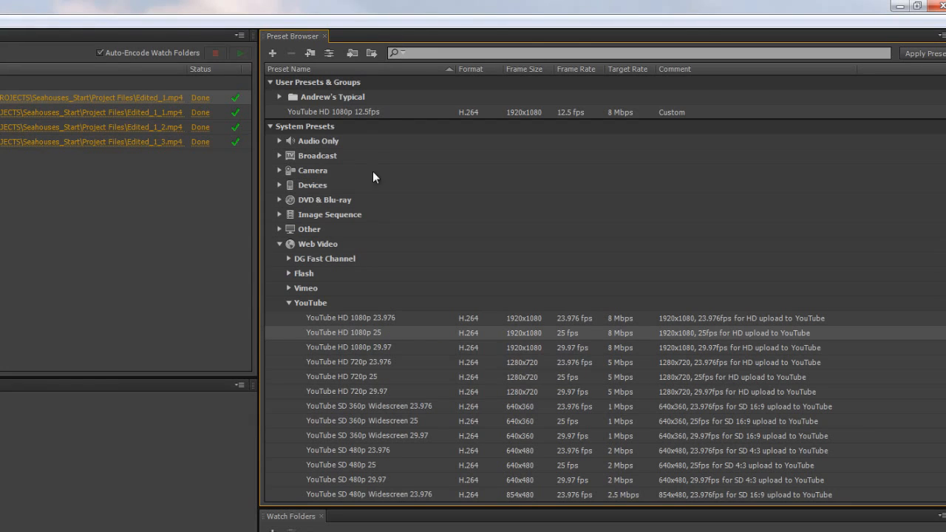
pyautogui.moveTo(377, 111)
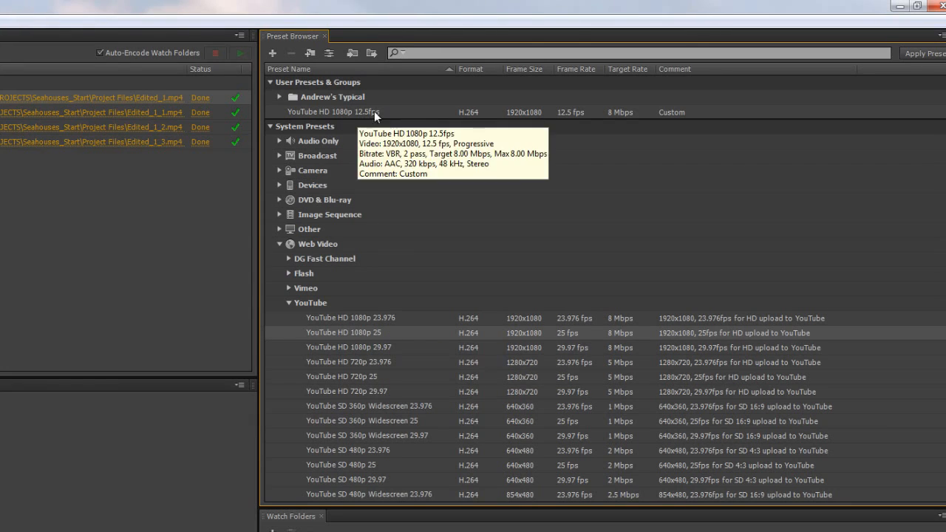
pyautogui.moveTo(307, 83)
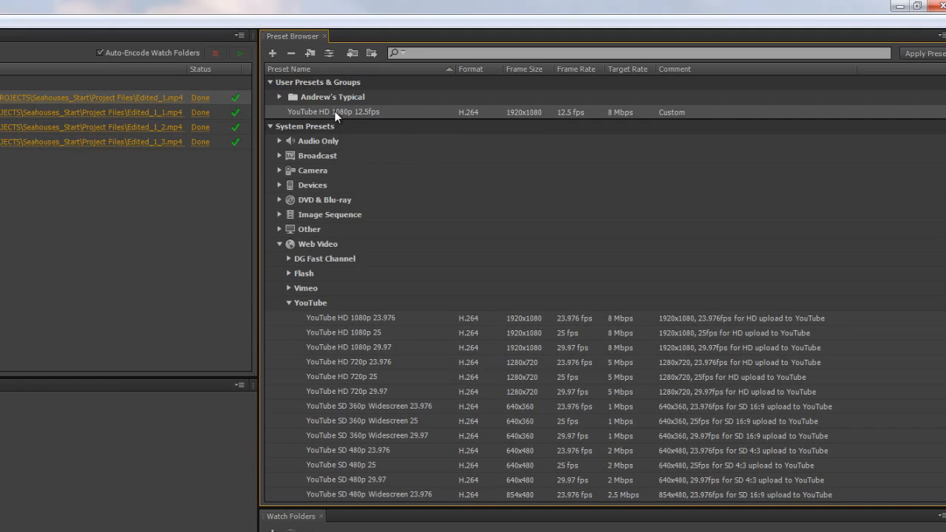
pyautogui.click(279, 97)
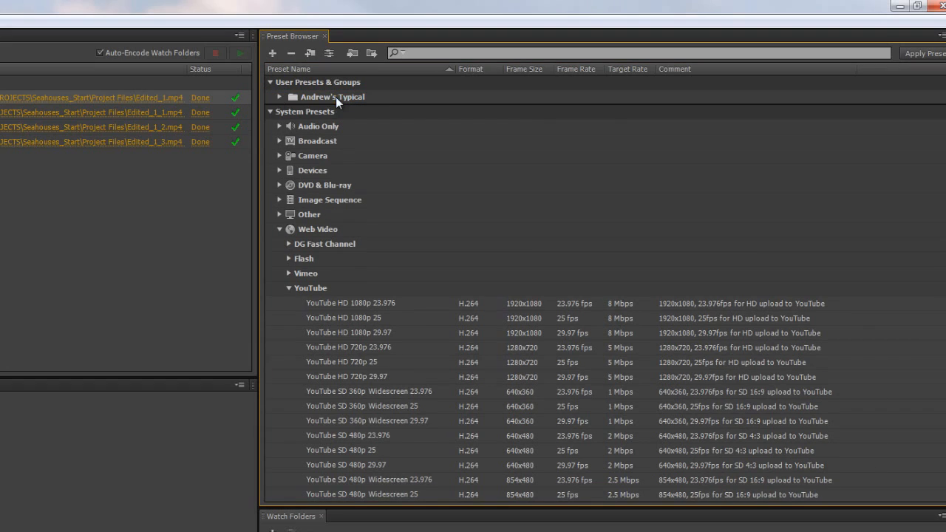
# Step: Expand Andrew's Typical to reveal the 12.5fps preset, then collapse YouTube and Web Video
pyautogui.click(280, 97)
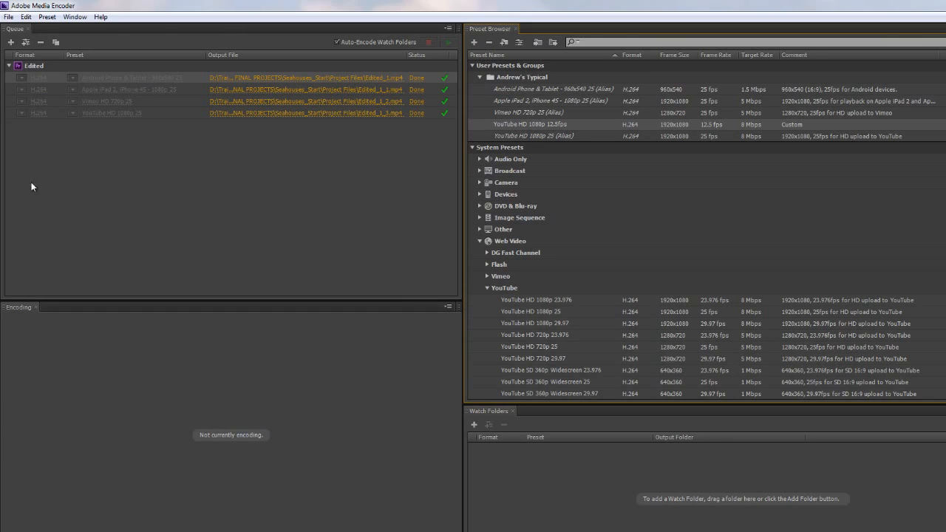
pyautogui.moveTo(582, 195)
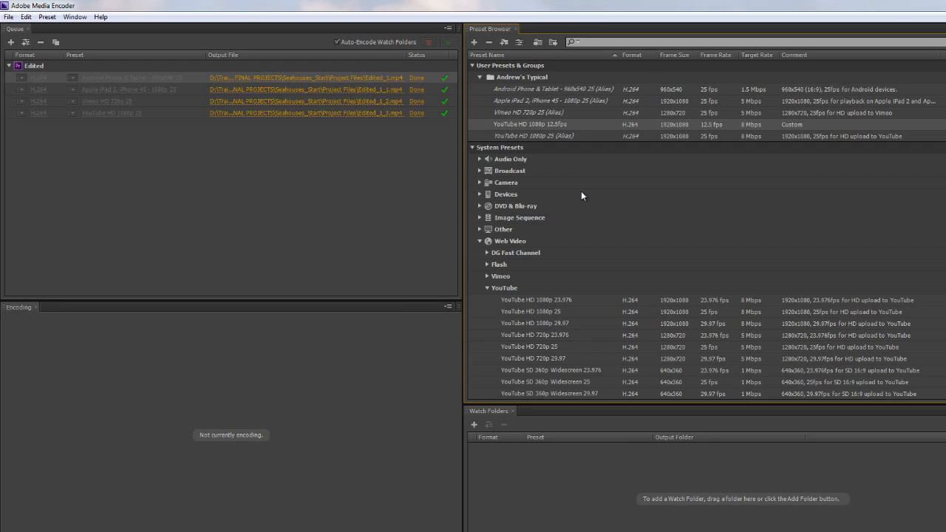
pyautogui.moveTo(525, 132)
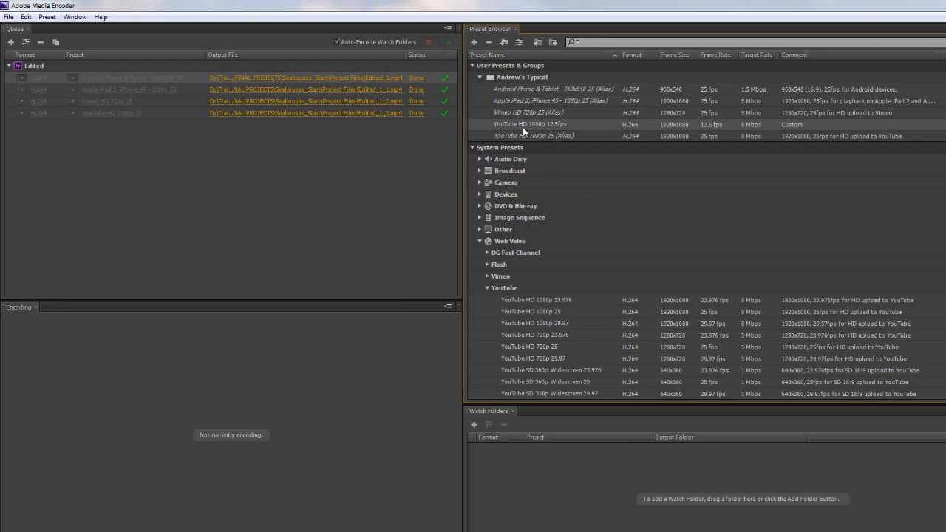
pyautogui.moveTo(518, 254)
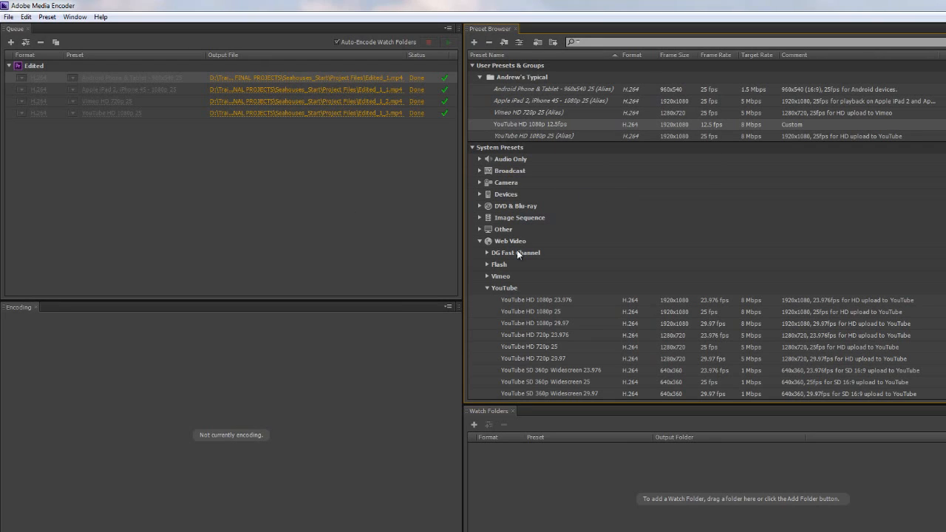
pyautogui.click(487, 288)
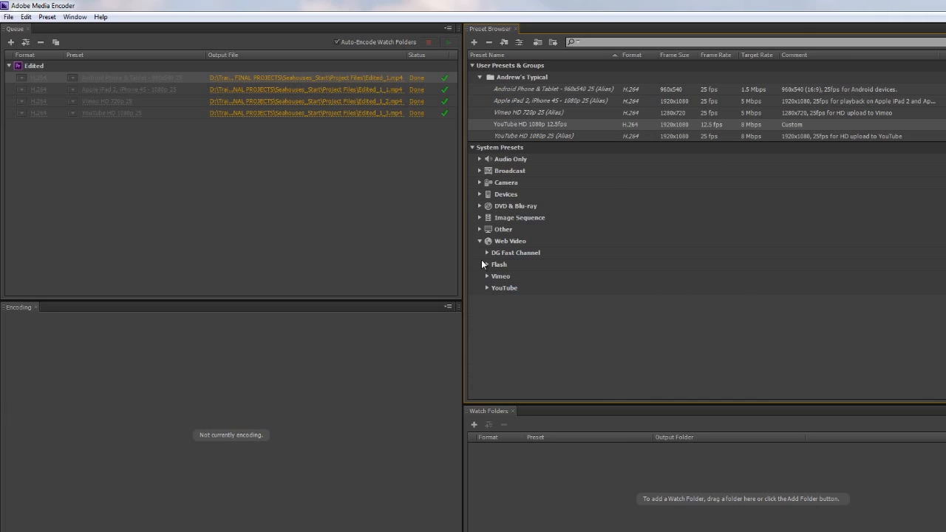
pyautogui.click(479, 241)
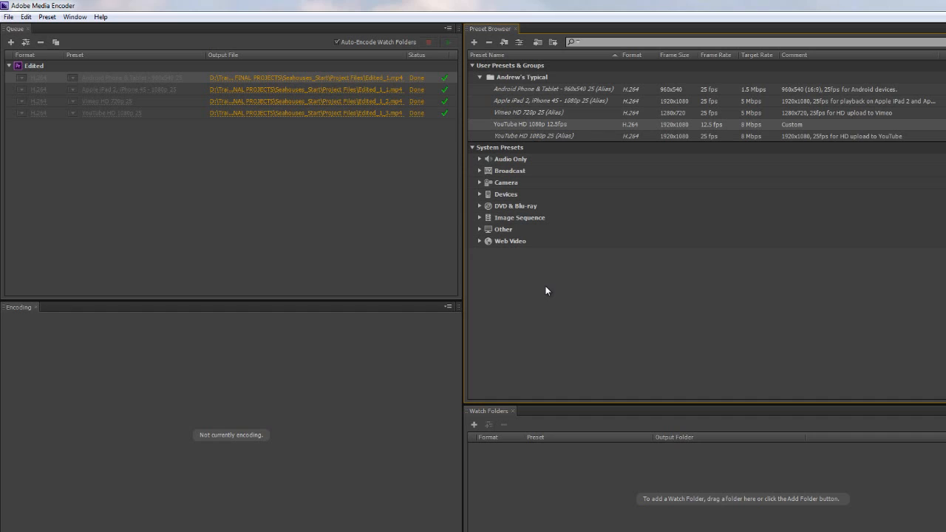
pyautogui.moveTo(571, 325)
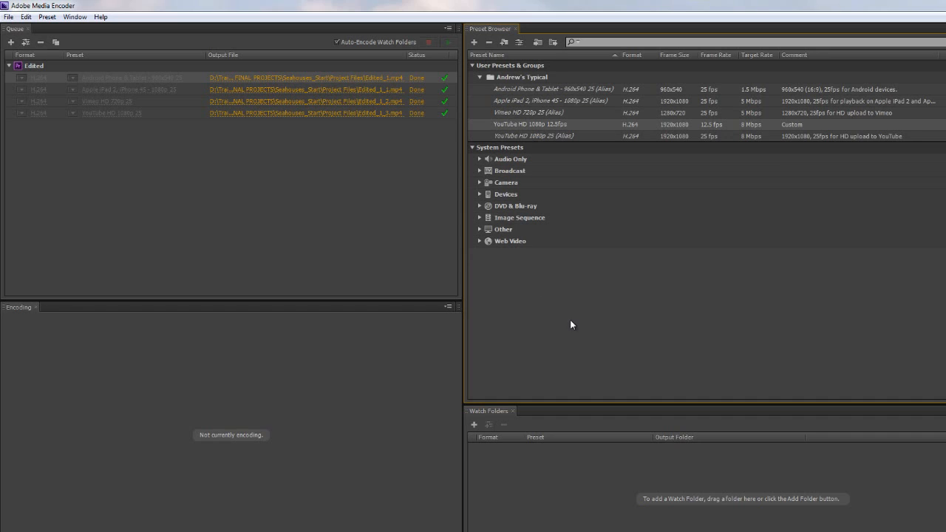
pyautogui.moveTo(571, 331)
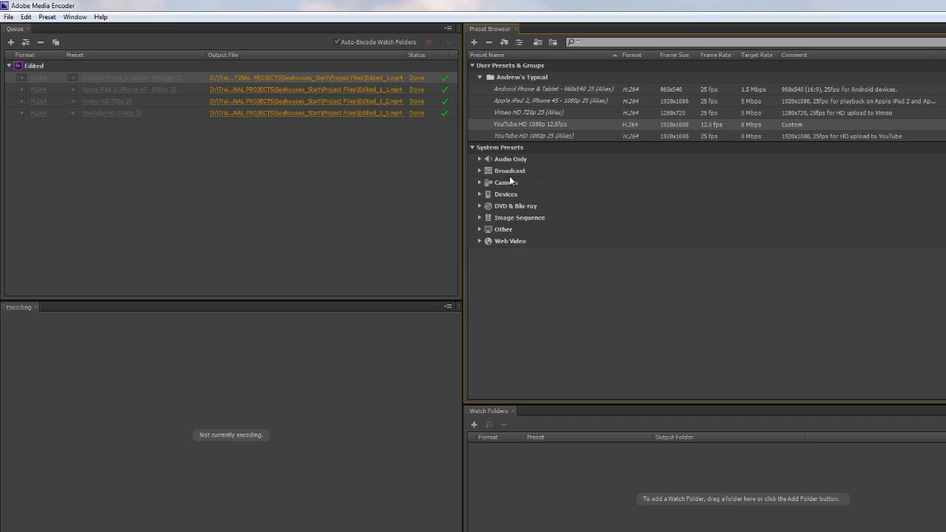
pyautogui.moveTo(508, 206)
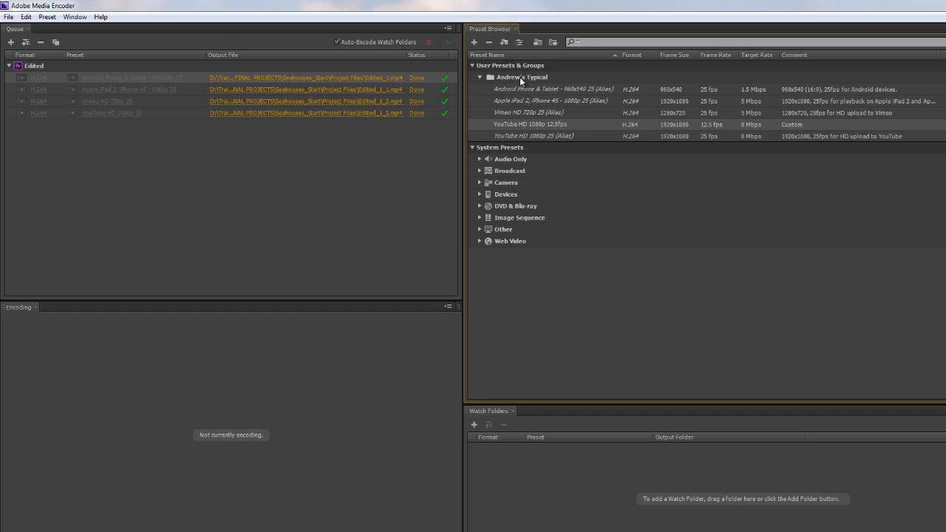
pyautogui.moveTo(525, 98)
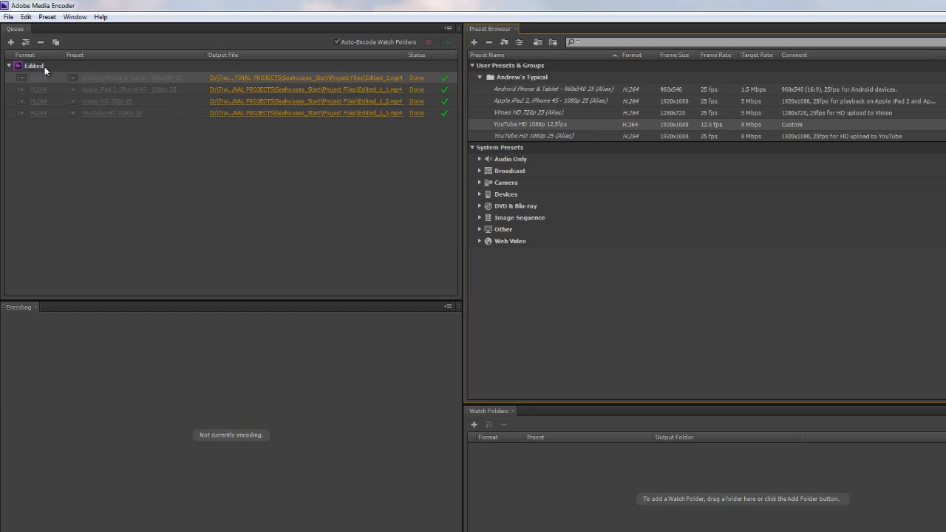
pyautogui.moveTo(71, 206)
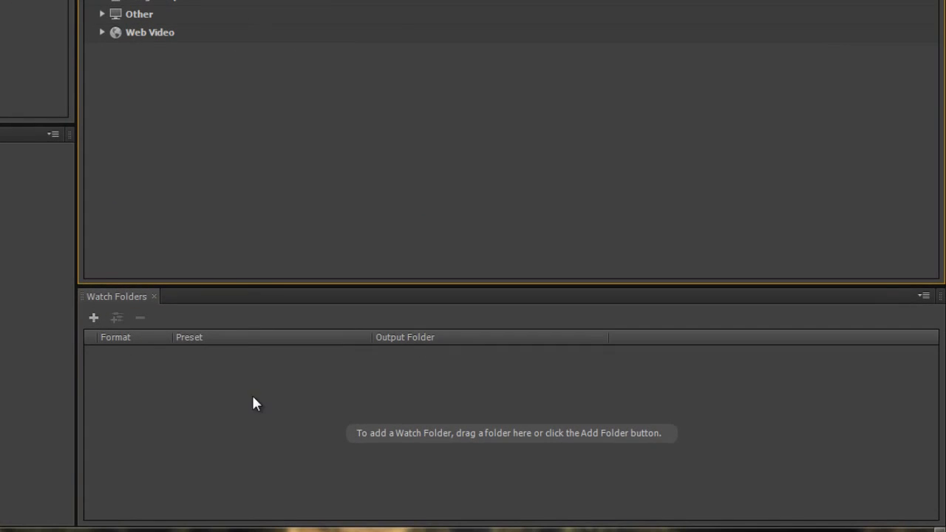
pyautogui.moveTo(226, 402)
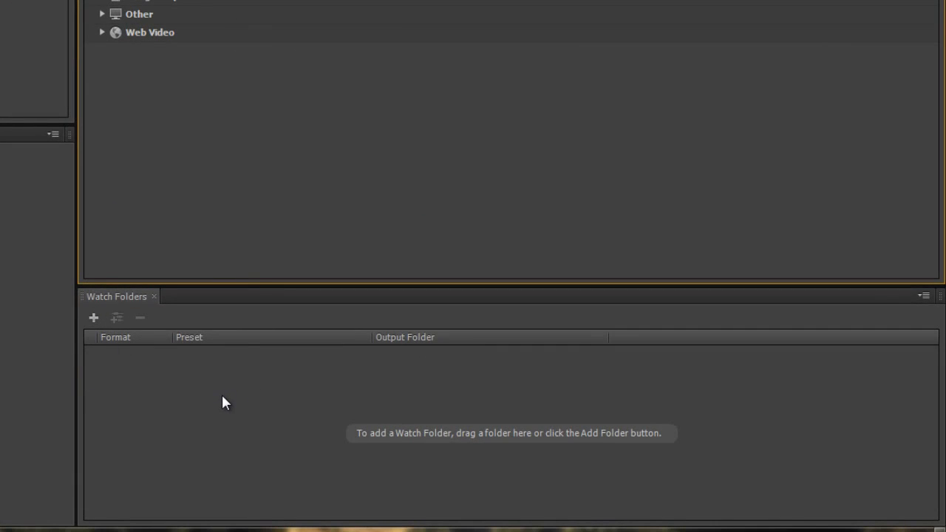